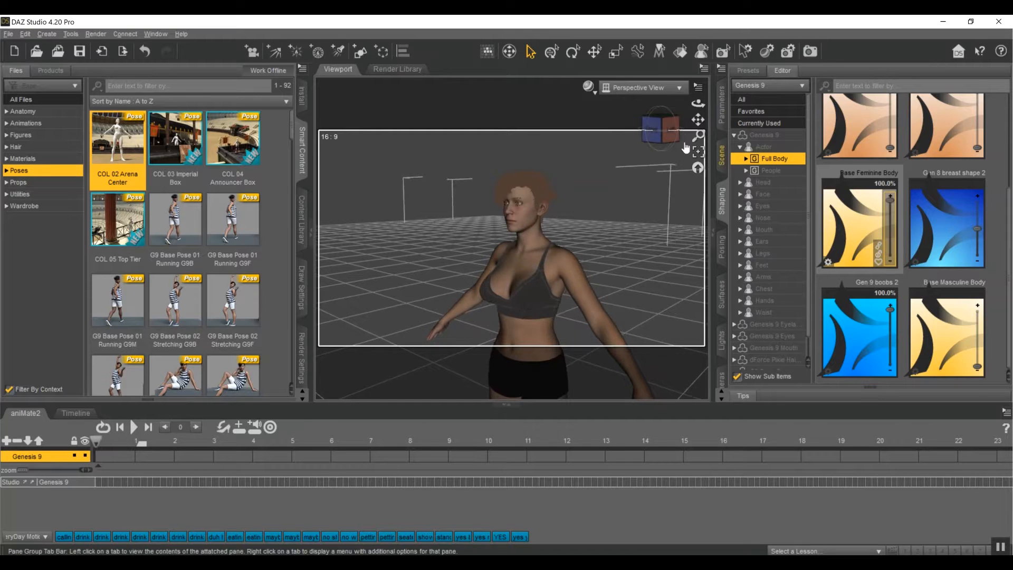
pyautogui.moveTo(893, 320)
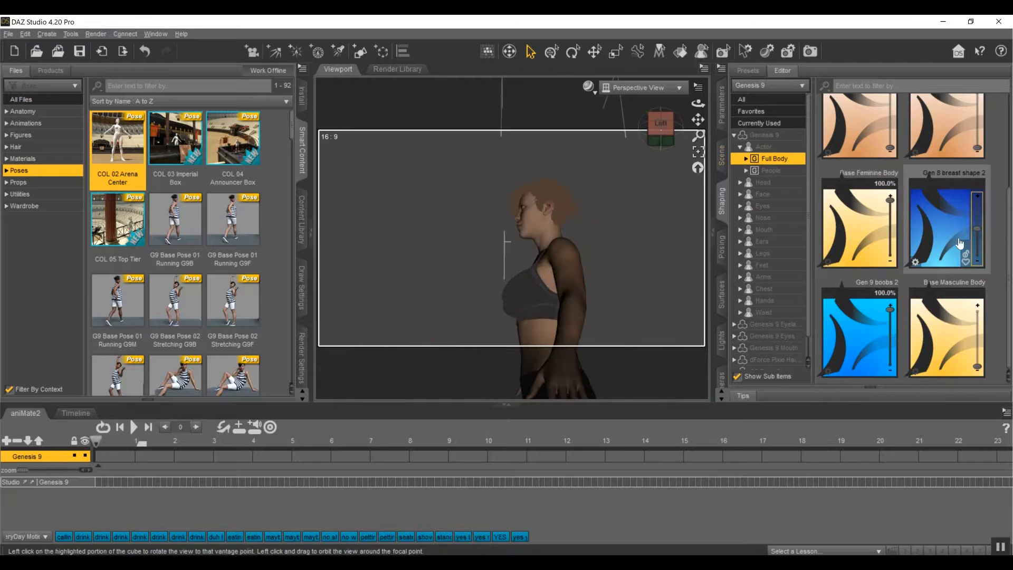
# - Start a new empty scene and browse figures in Smart Content
pyautogui.click(763, 182)
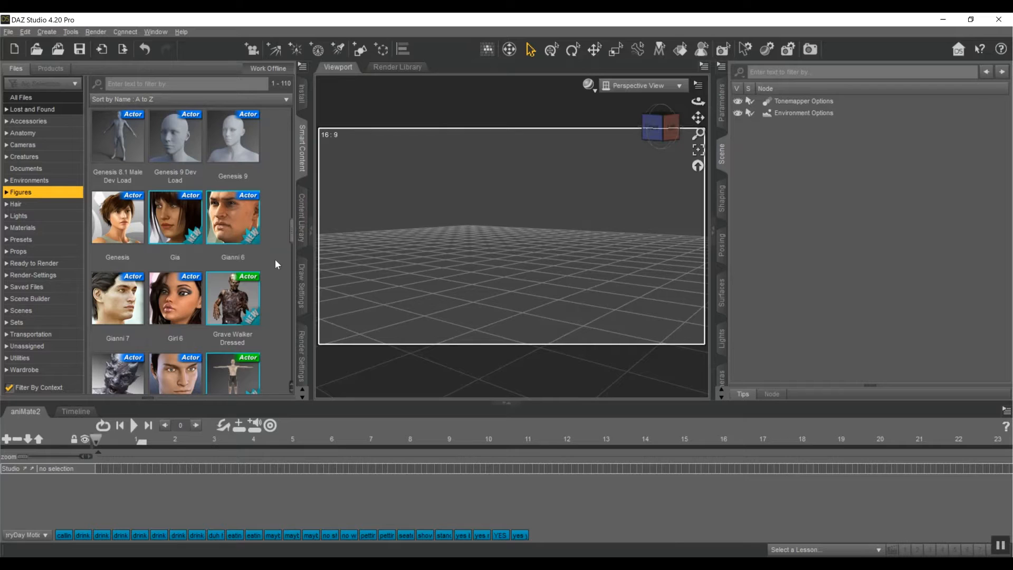
pyautogui.moveTo(233, 136)
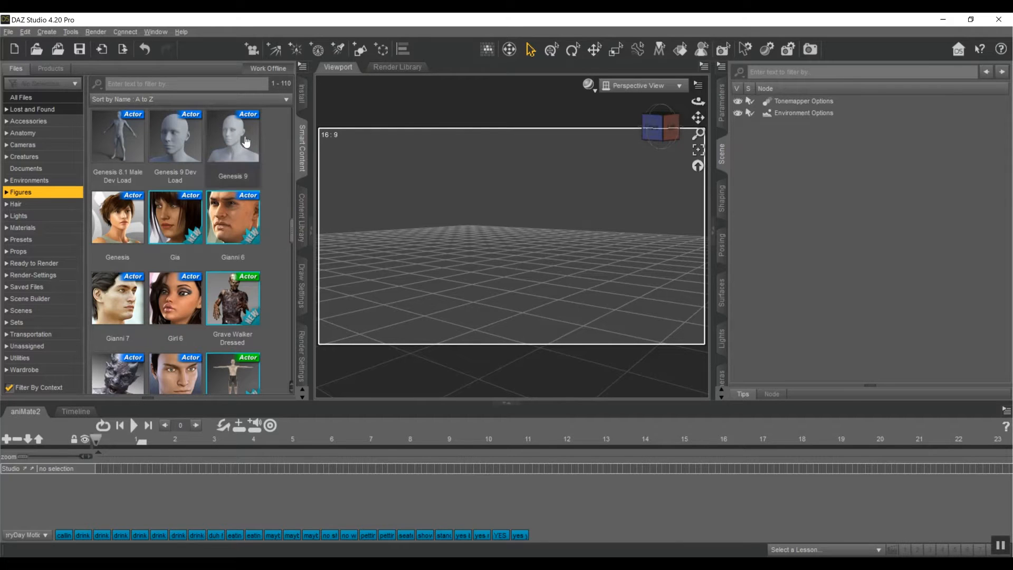
# - Load Genesis 9 into the scene and set its Mesh Resolution level to Base
pyautogui.doubleClick(233, 136)
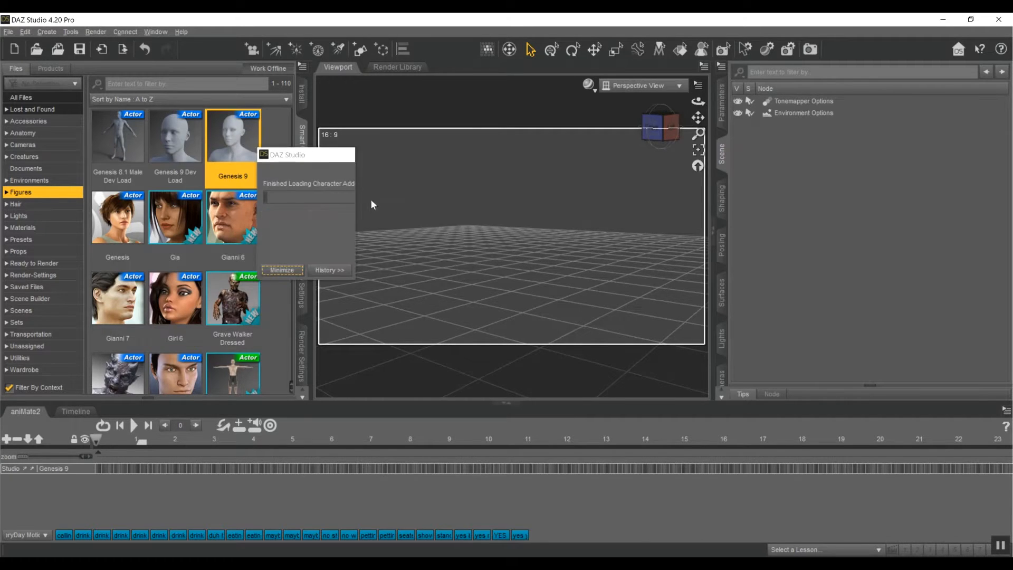
pyautogui.doubleClick(232, 135)
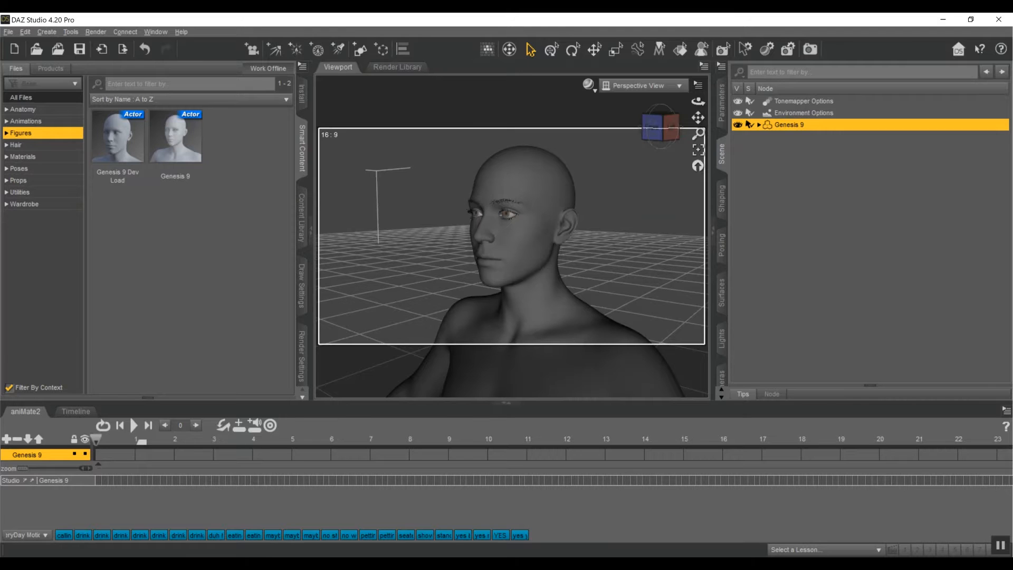
pyautogui.moveTo(721, 116)
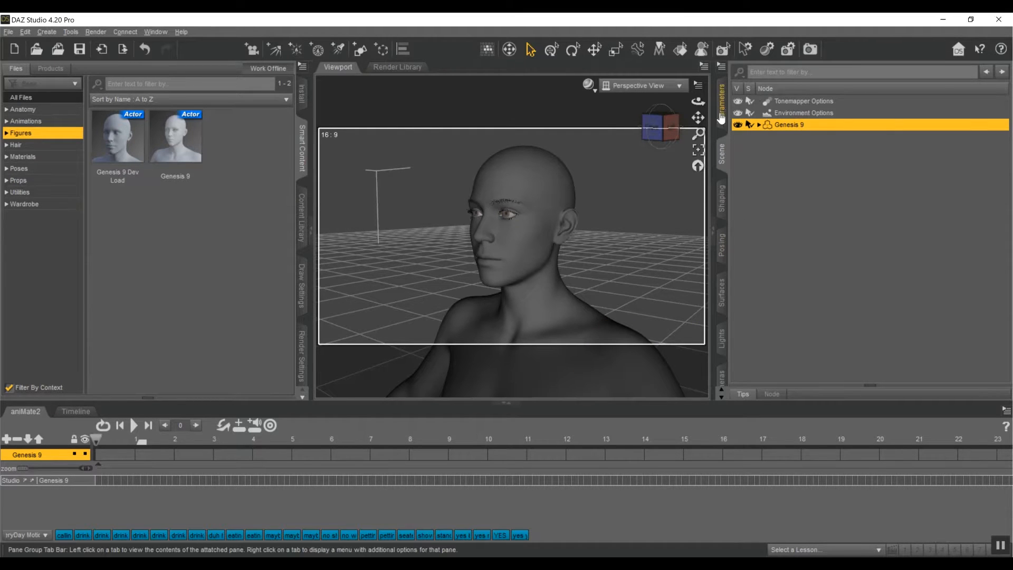
pyautogui.click(720, 104)
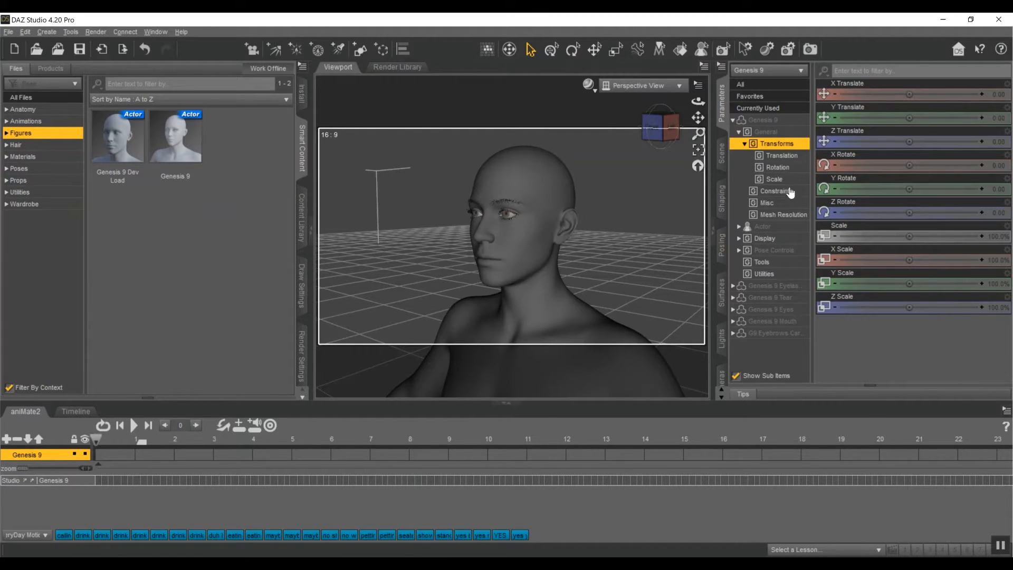
pyautogui.click(782, 213)
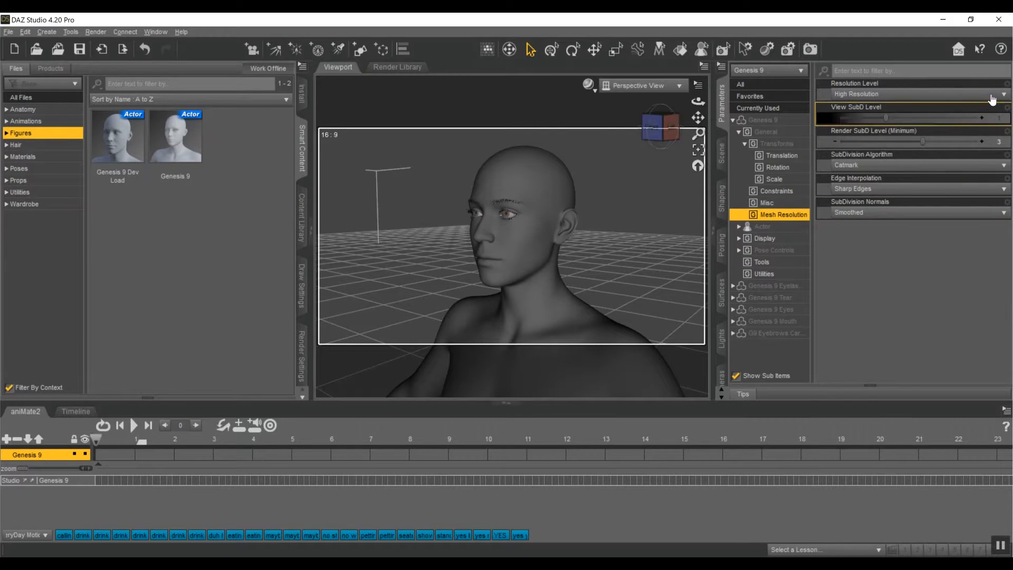
pyautogui.click(911, 94)
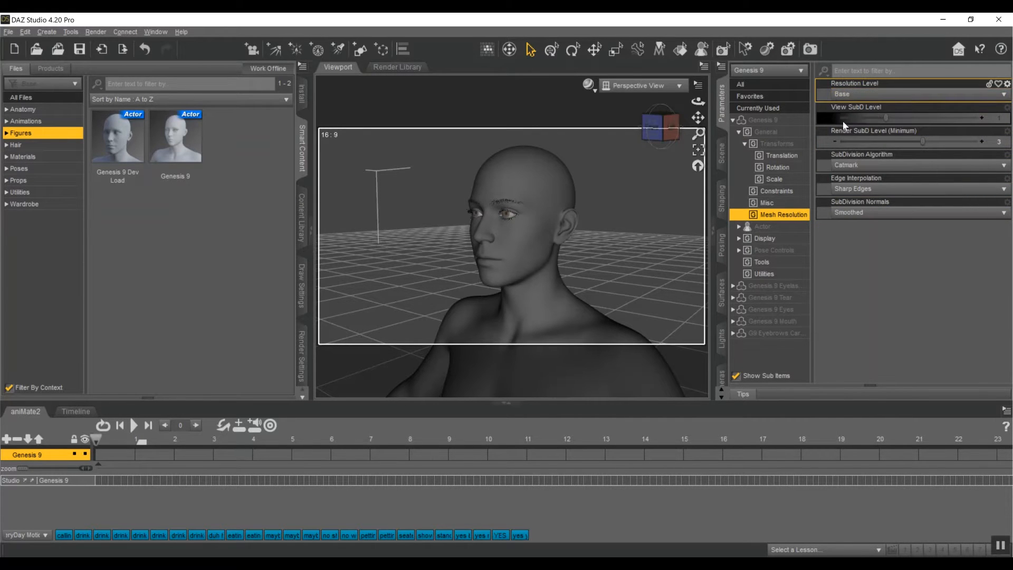
pyautogui.click(721, 153)
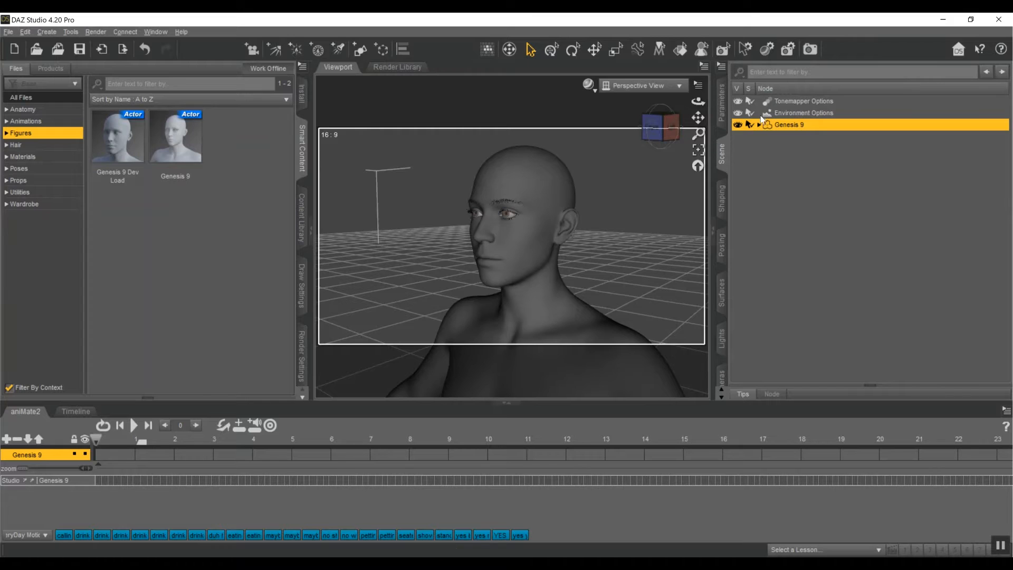
# - Expand Genesis 9's attached parts in the Scene pane and select the base figure
pyautogui.click(759, 123)
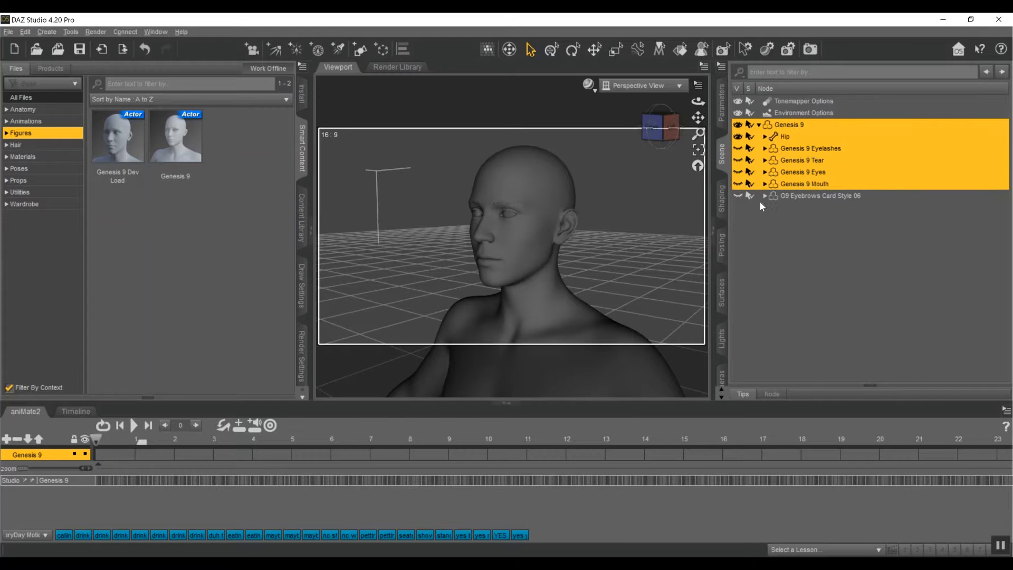
pyautogui.click(788, 124)
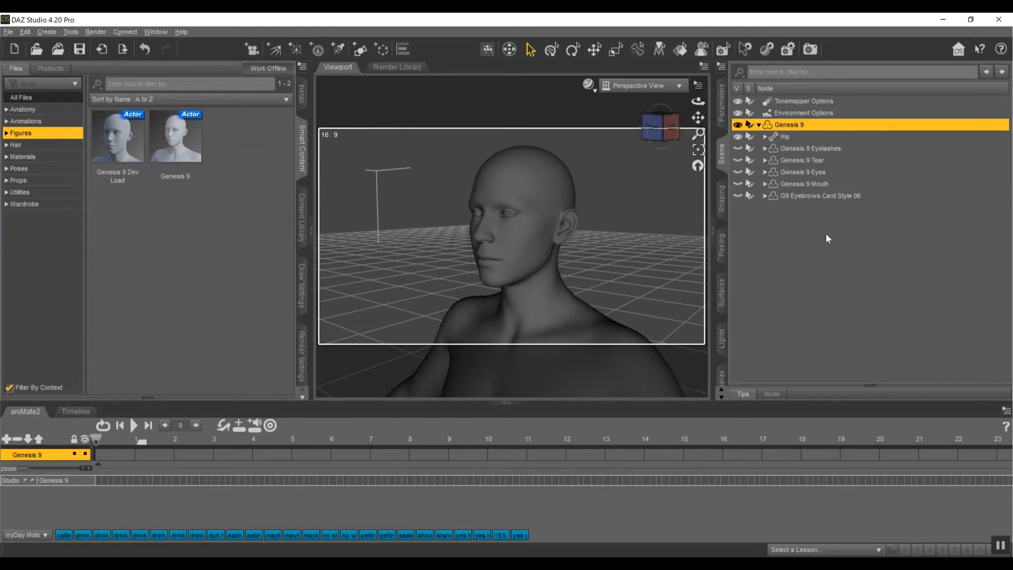
pyautogui.moveTo(719, 207)
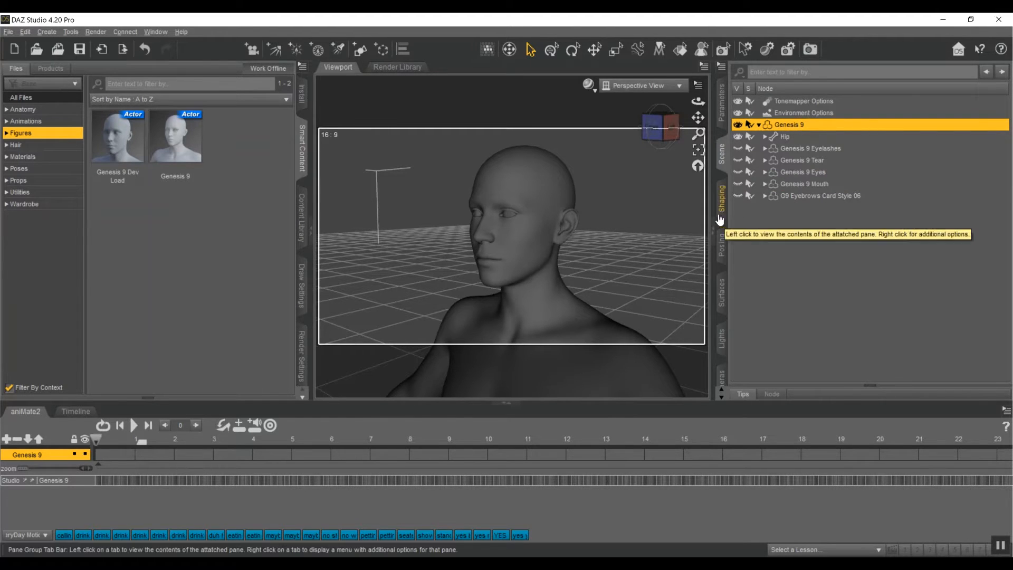
pyautogui.moveTo(589, 218)
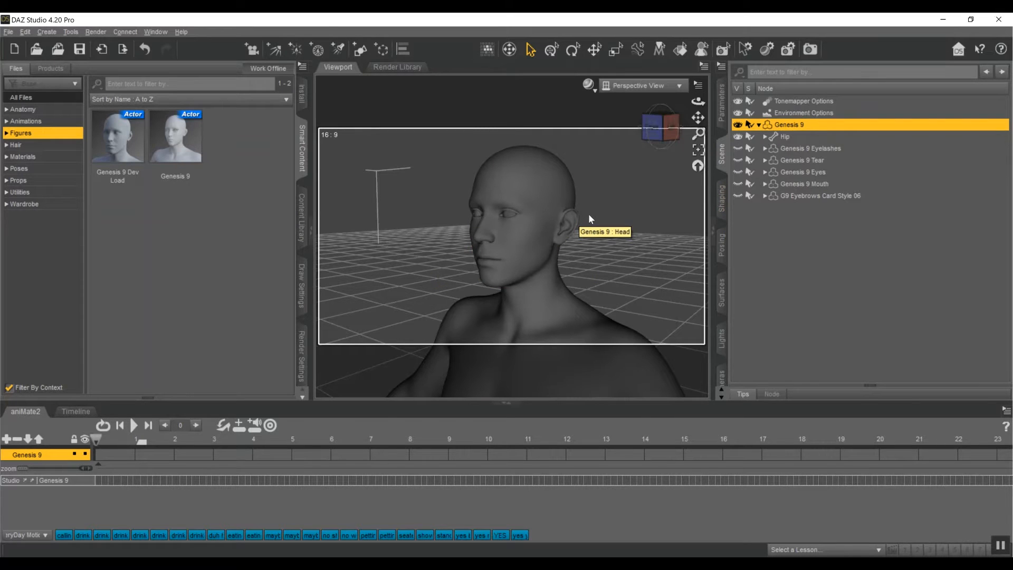
pyautogui.moveTo(801, 279)
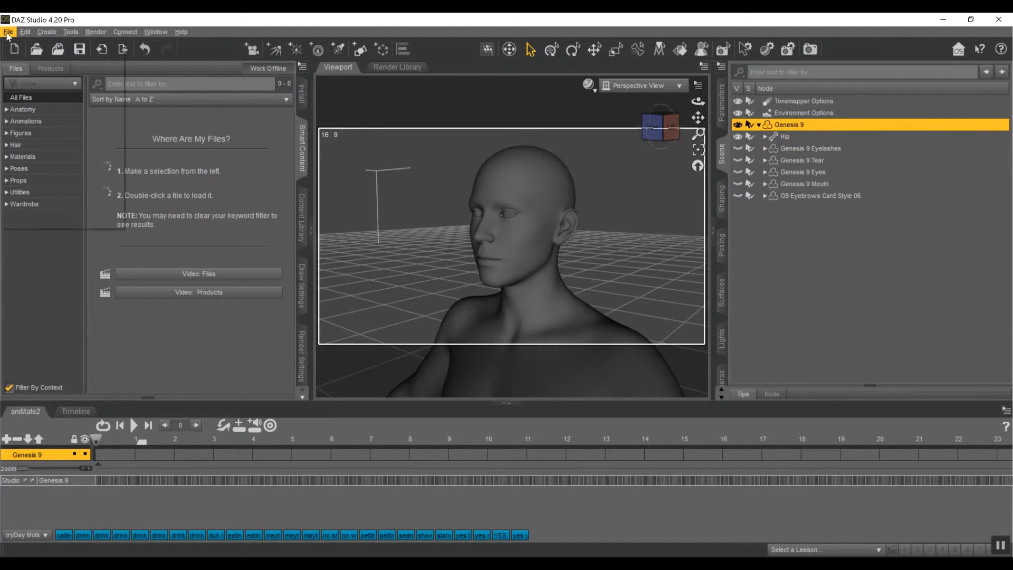
# - Export Genesis 9 as Wavefront OBJ 'Gen 9 female' using the Custom preset
pyautogui.click(8, 31)
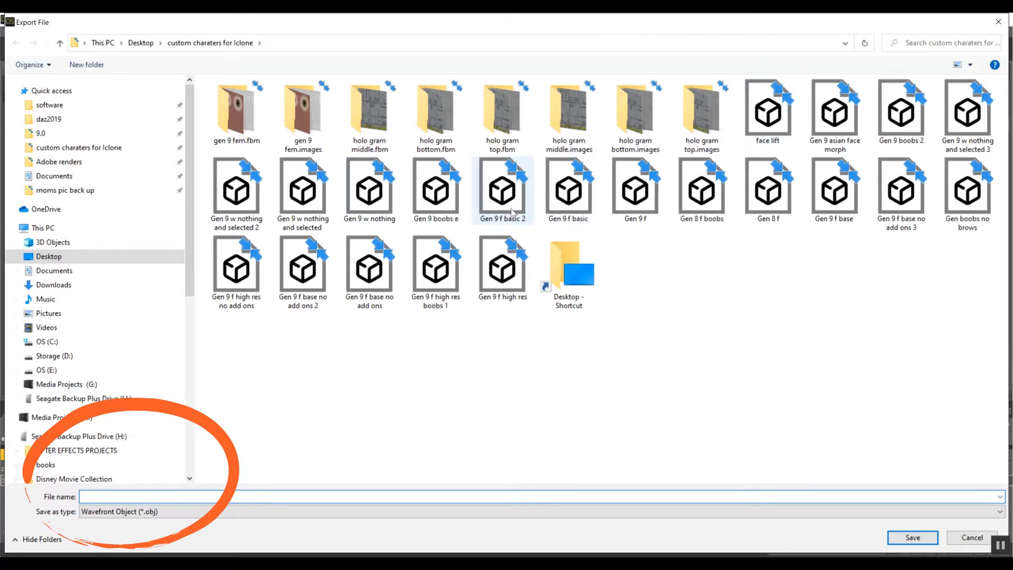
pyautogui.write('Gen 9 female')
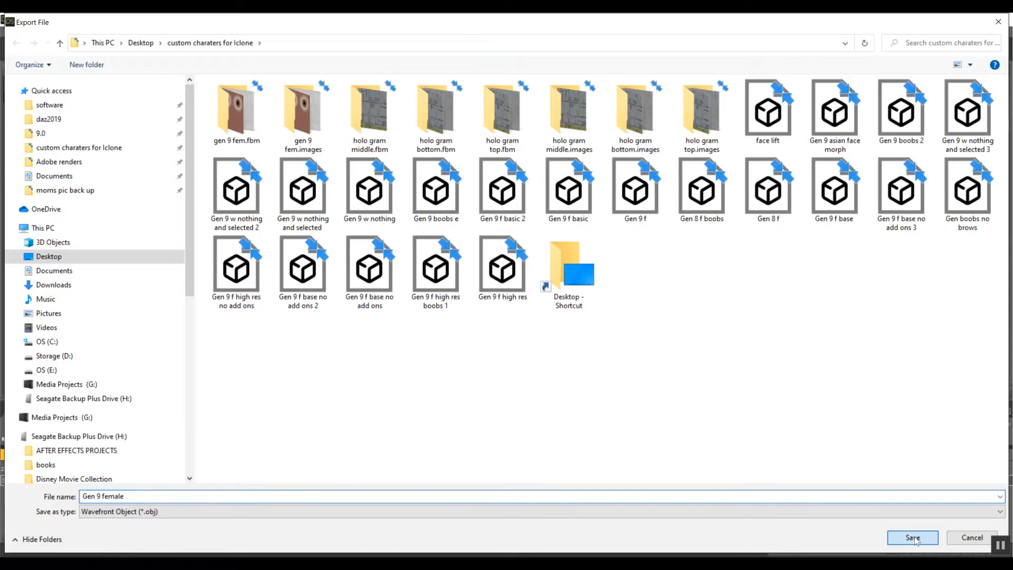
pyautogui.click(912, 537)
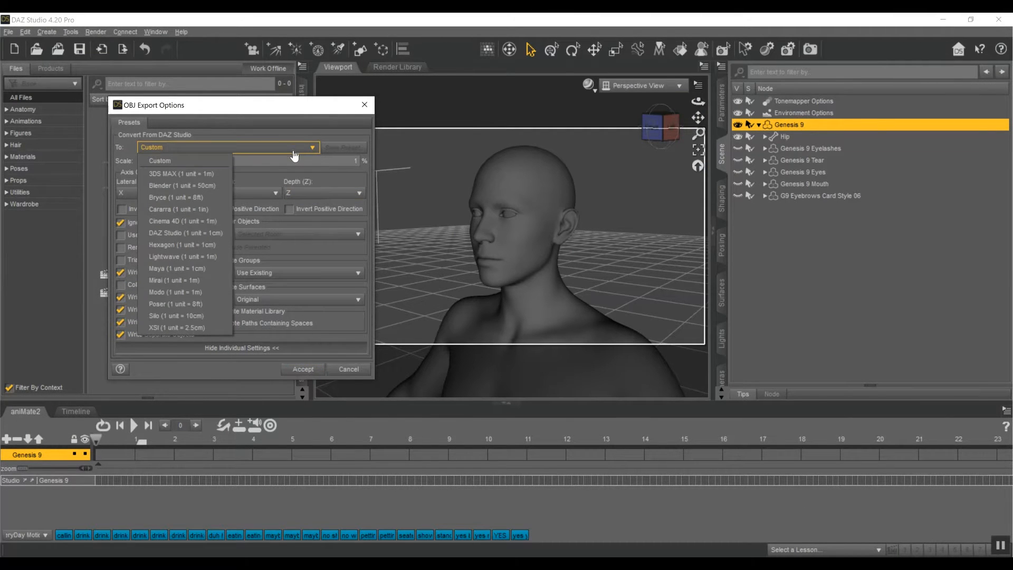
pyautogui.click(185, 232)
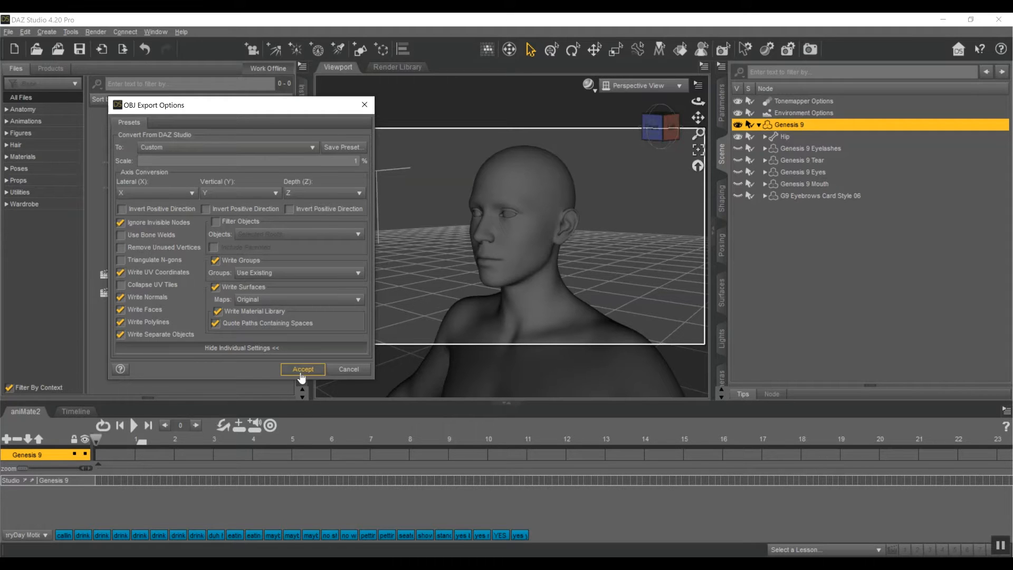
pyautogui.click(302, 369)
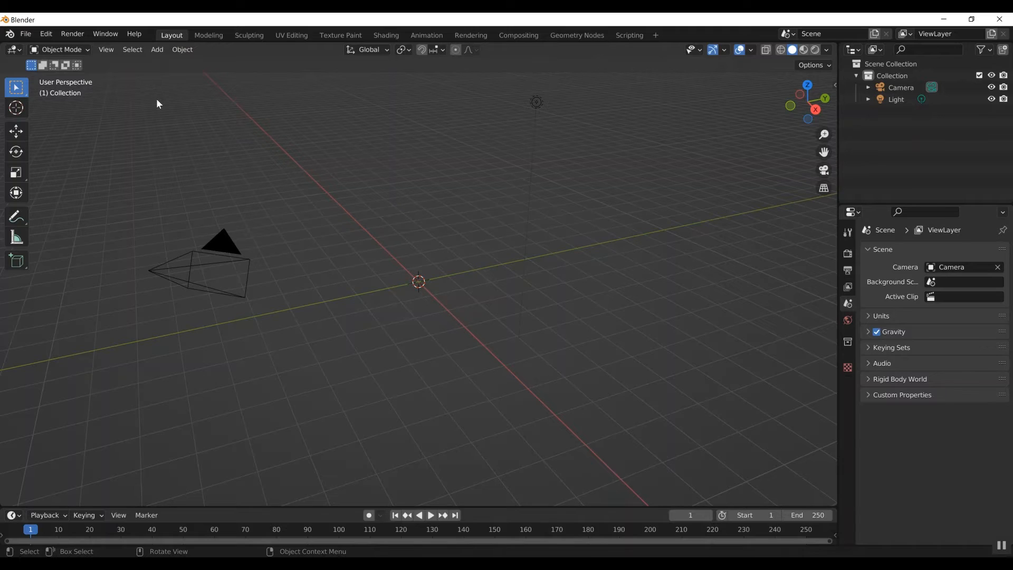
pyautogui.moveTo(76, 76)
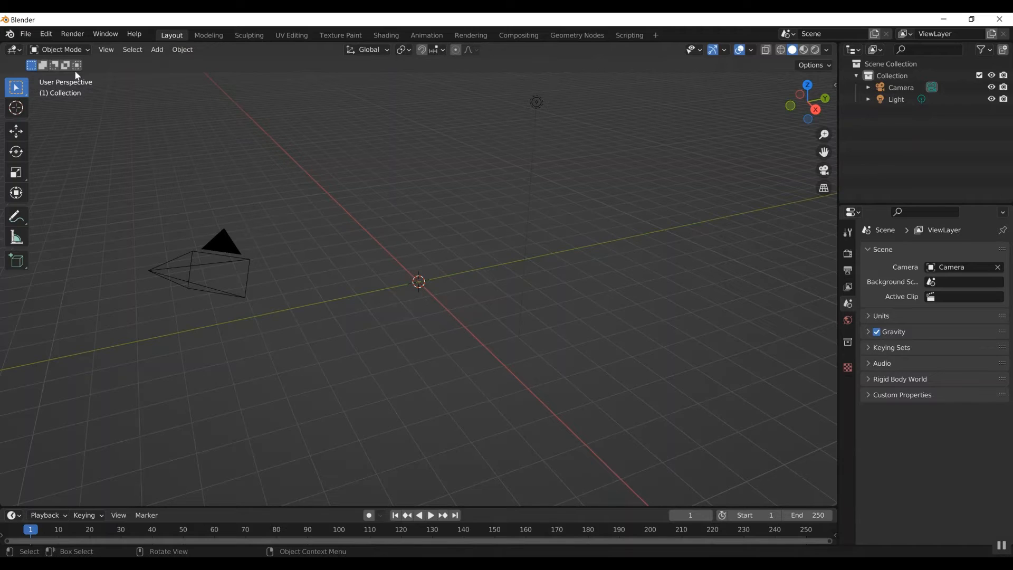
pyautogui.moveTo(108, 76)
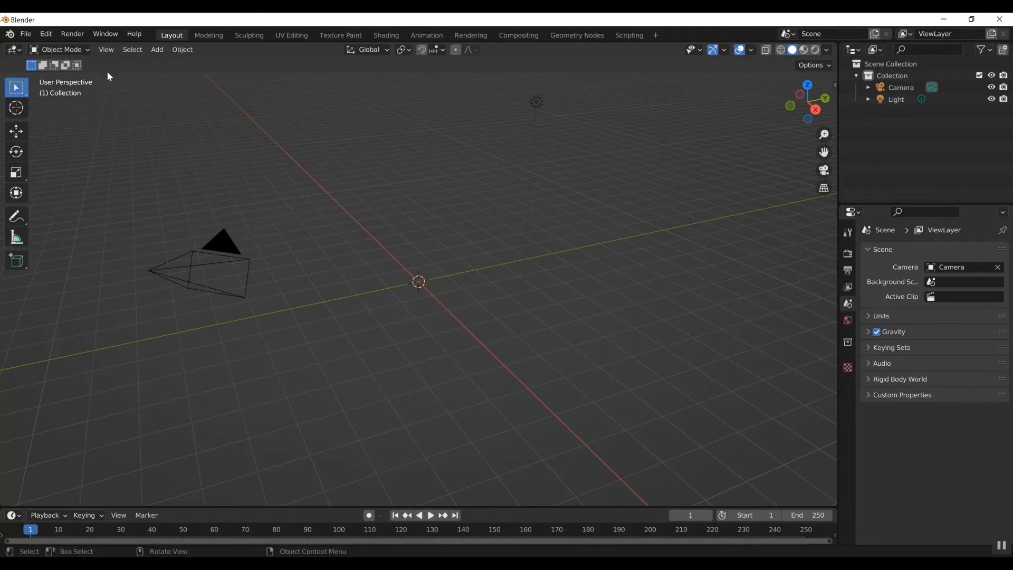
pyautogui.moveTo(26, 34)
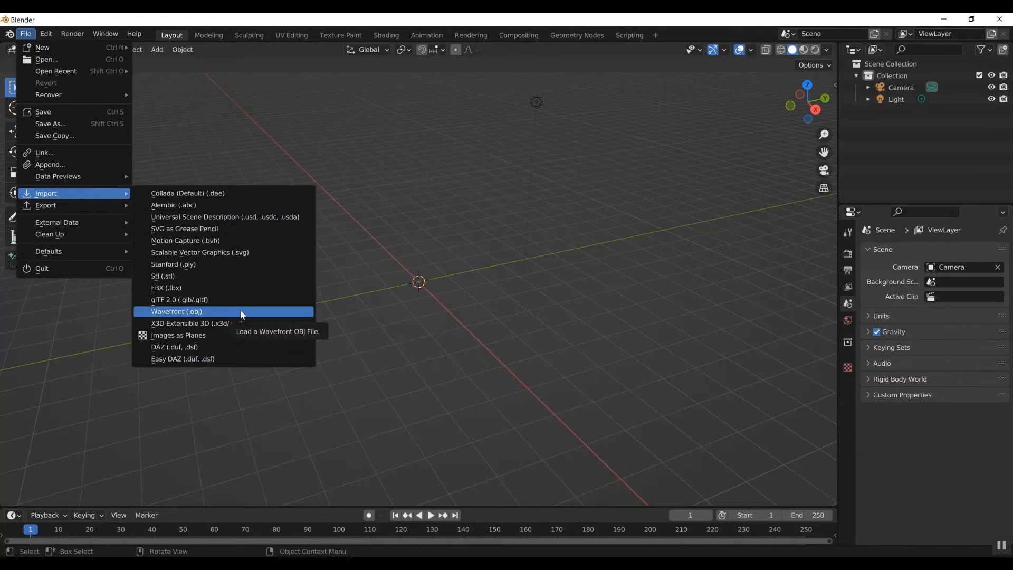
# - Import Gen 9 female.obj with Keep Vert Order and Poly Groups enabled
pyautogui.click(176, 312)
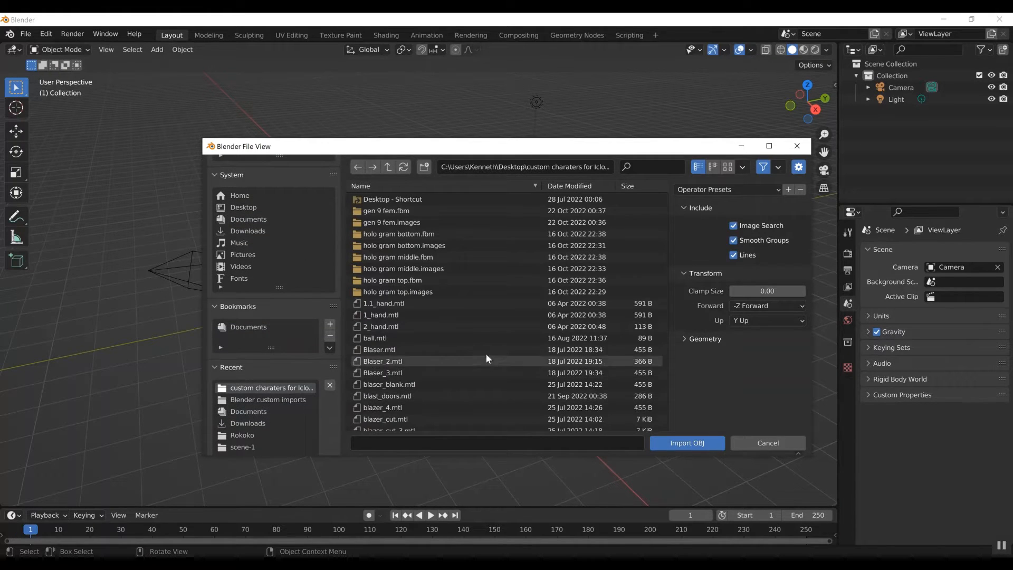
pyautogui.click(571, 185)
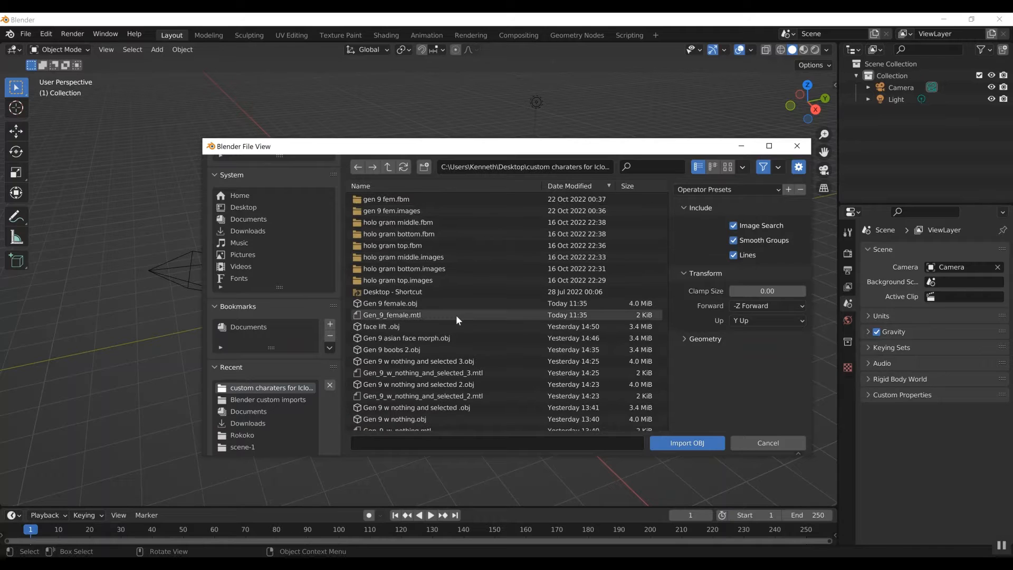
pyautogui.click(389, 303)
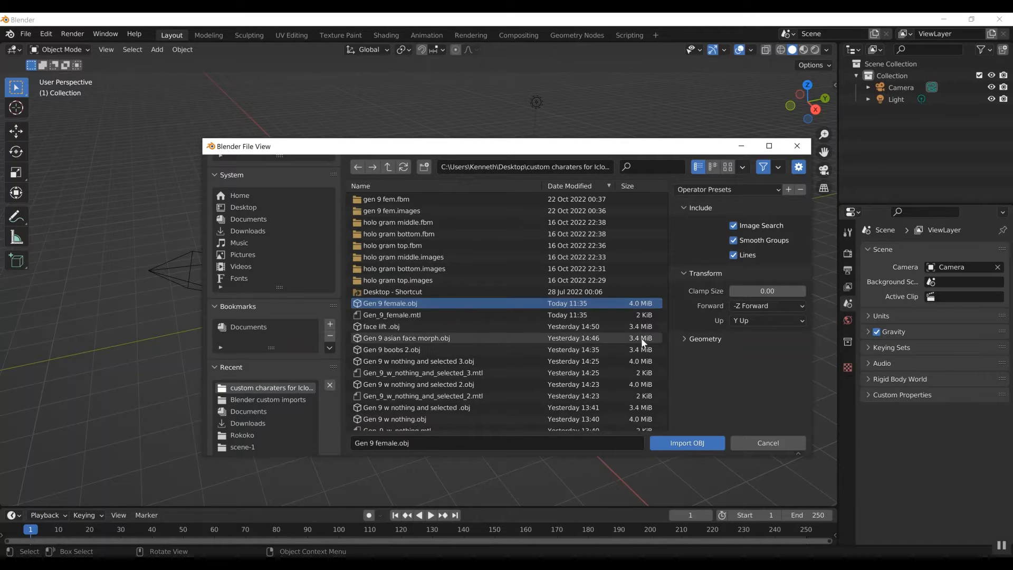
pyautogui.click(703, 339)
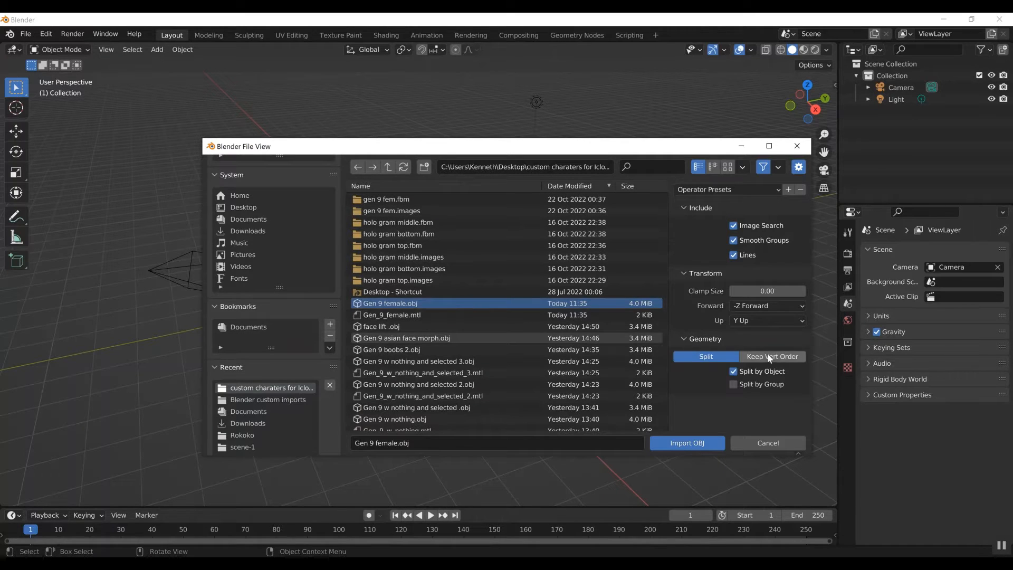
pyautogui.click(771, 356)
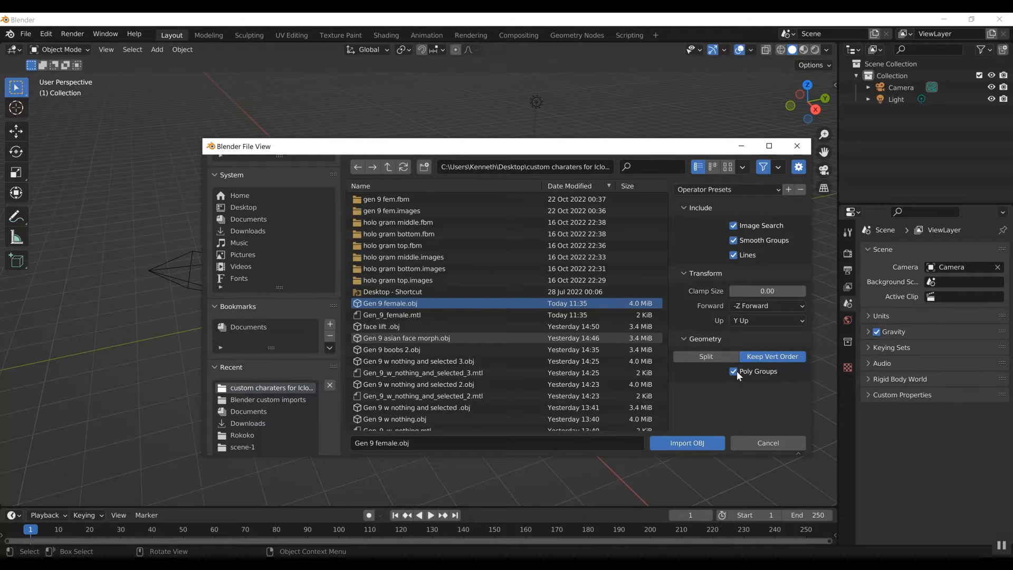
pyautogui.moveTo(677, 433)
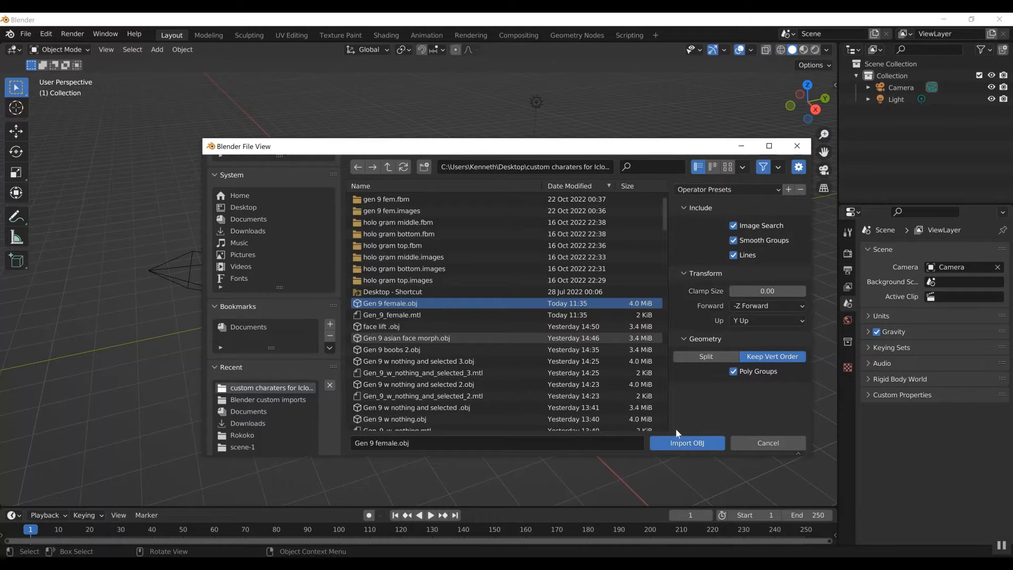
pyautogui.moveTo(686, 442)
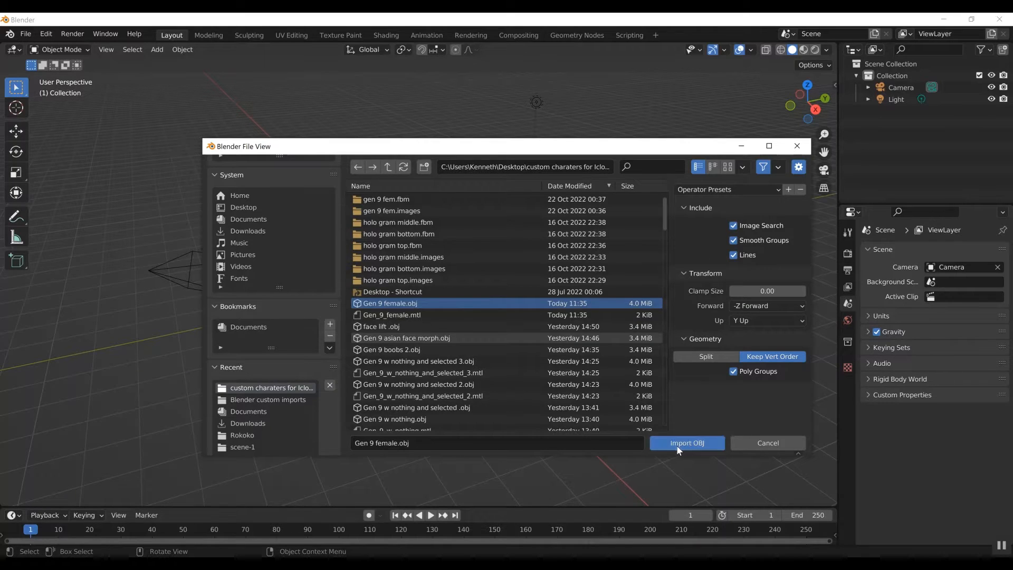
pyautogui.click(685, 443)
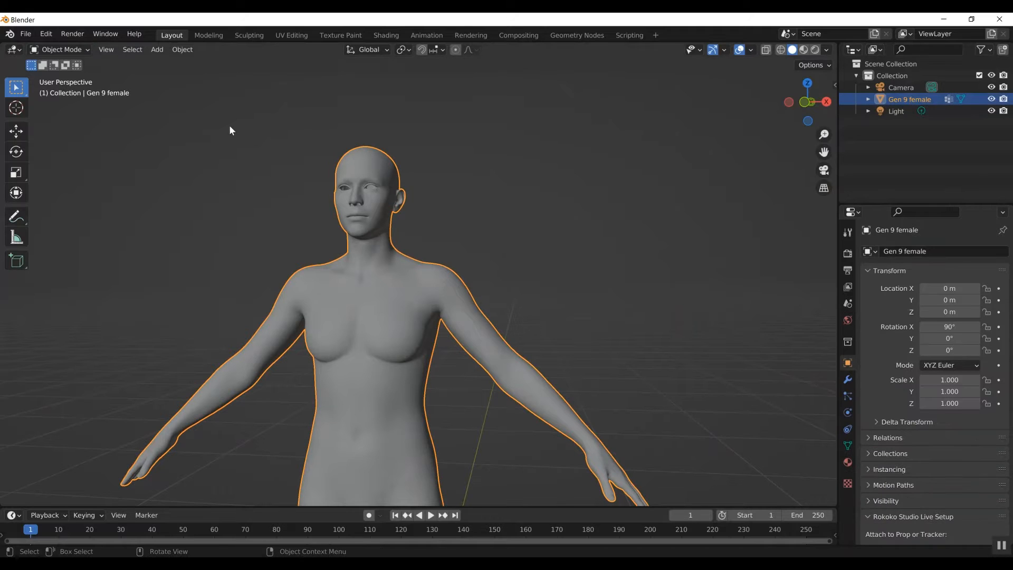
# - Show the interaction mode list for the Gen 9 female figure
pyautogui.click(60, 49)
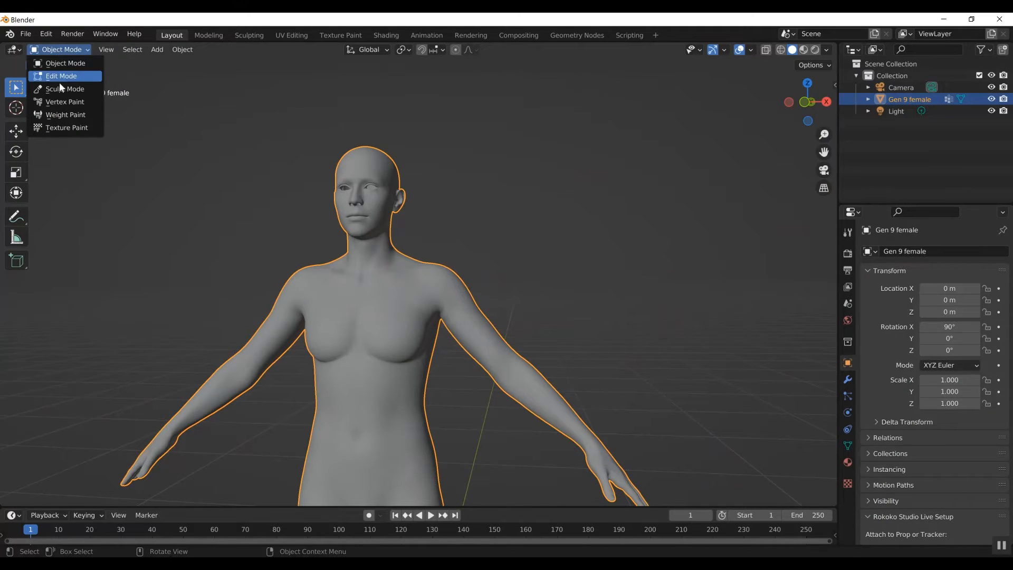
# - Enter Sculpt Mode and set the brush radius to 150 px
pyautogui.click(64, 89)
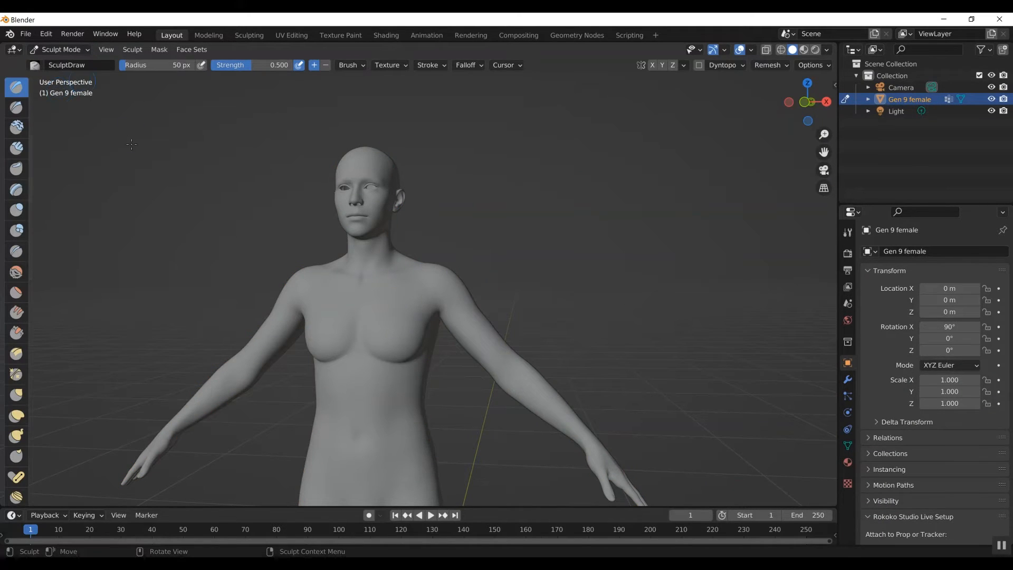
pyautogui.moveTo(16, 89)
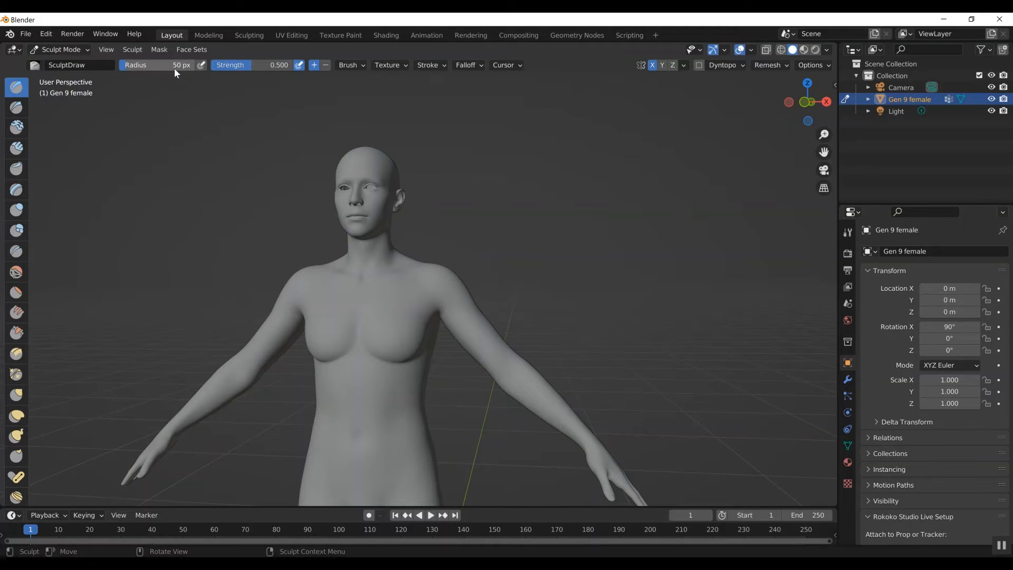
pyautogui.moveTo(178, 64)
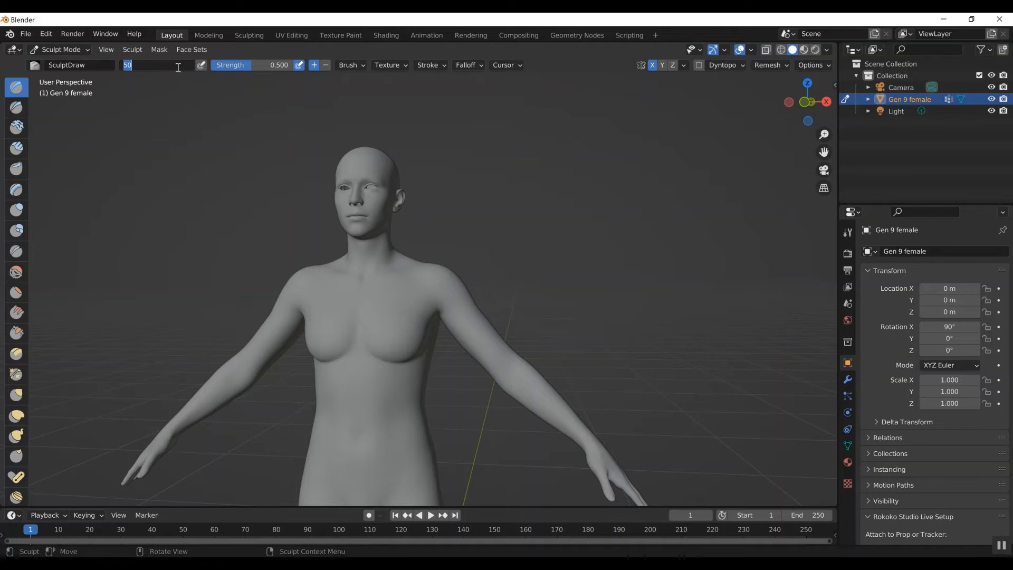
pyautogui.write('150')
pyautogui.press('Return')
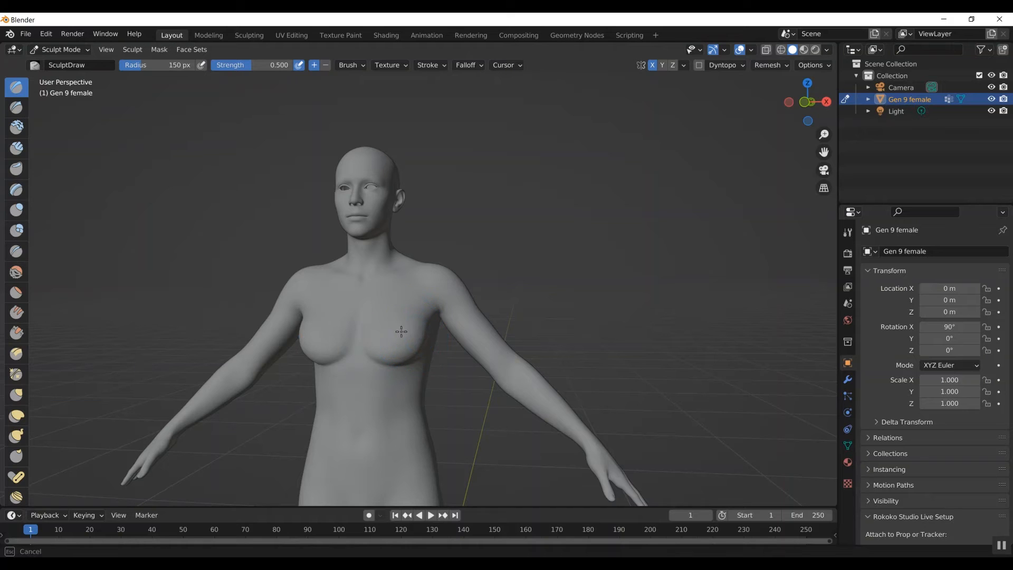
pyautogui.moveTo(789, 101)
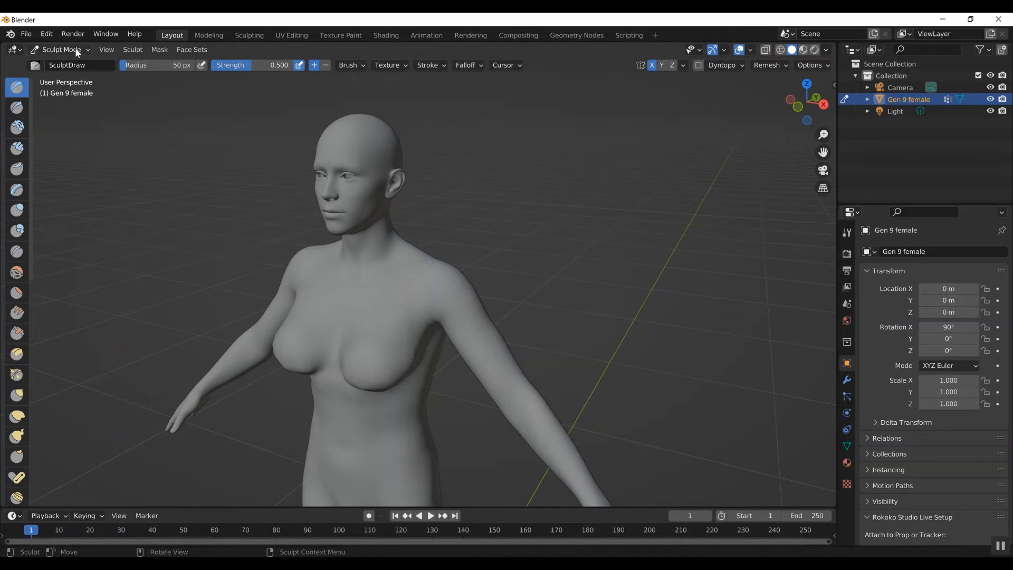
# - Switch the Gen 9 female figure from Sculpt Mode to Object Mode
pyautogui.click(60, 49)
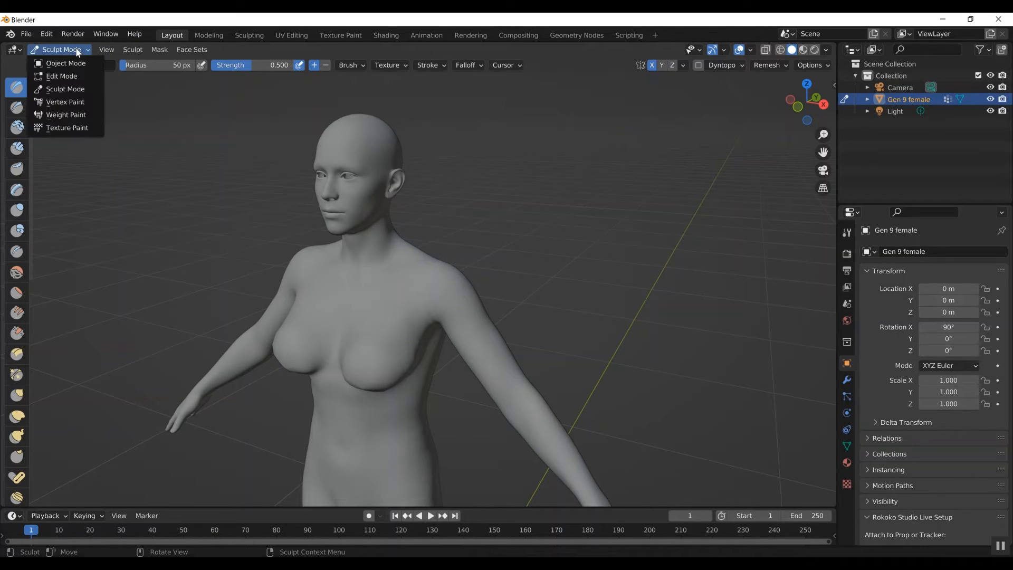
pyautogui.moveTo(72, 60)
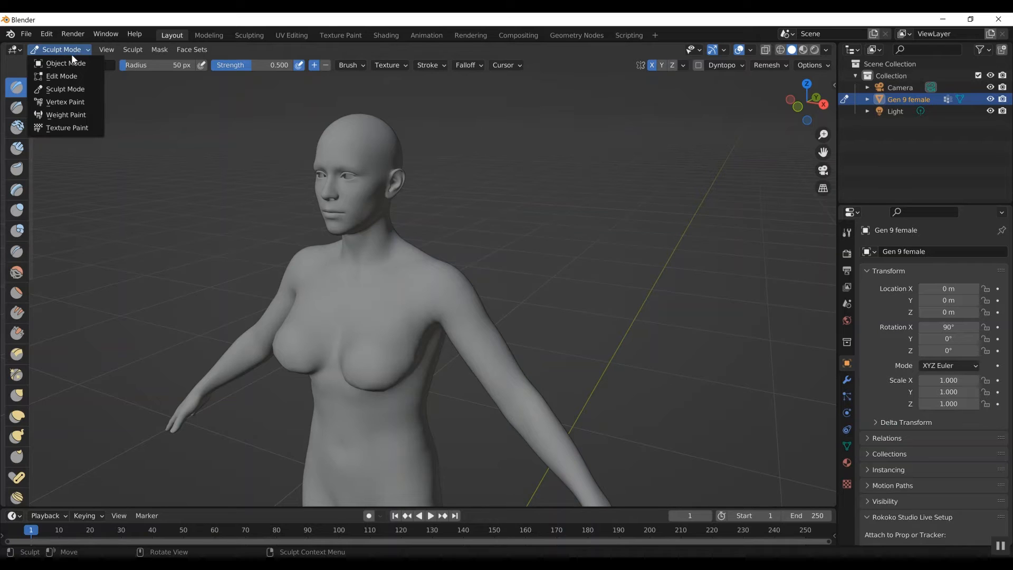
pyautogui.click(63, 63)
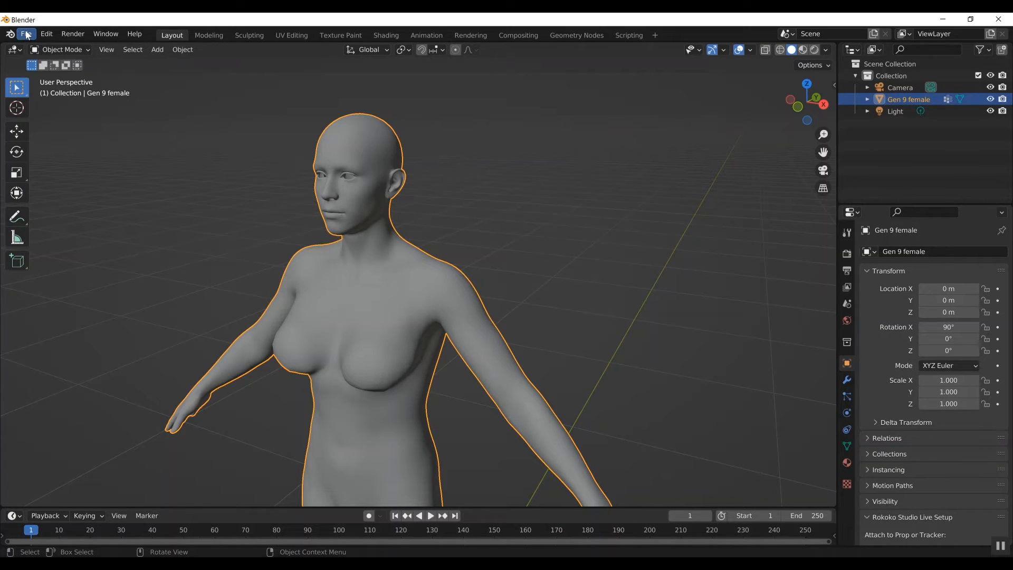
# - Export the selected figure at scale 100 as 'Gen 8 breast shape 2.obj'
pyautogui.click(27, 34)
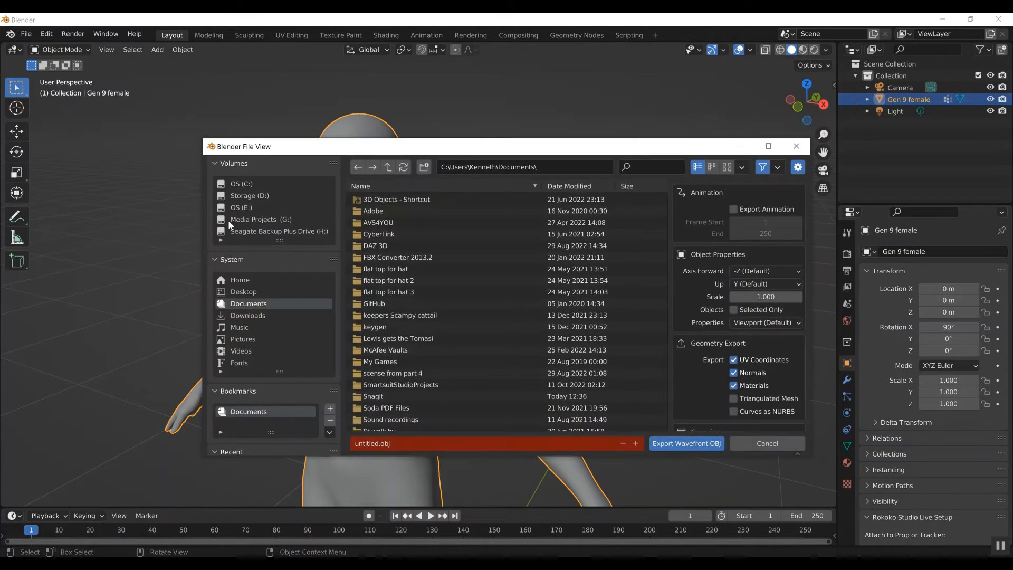
pyautogui.scroll(-3)
pyautogui.write('Gen 8 breast shape 2')
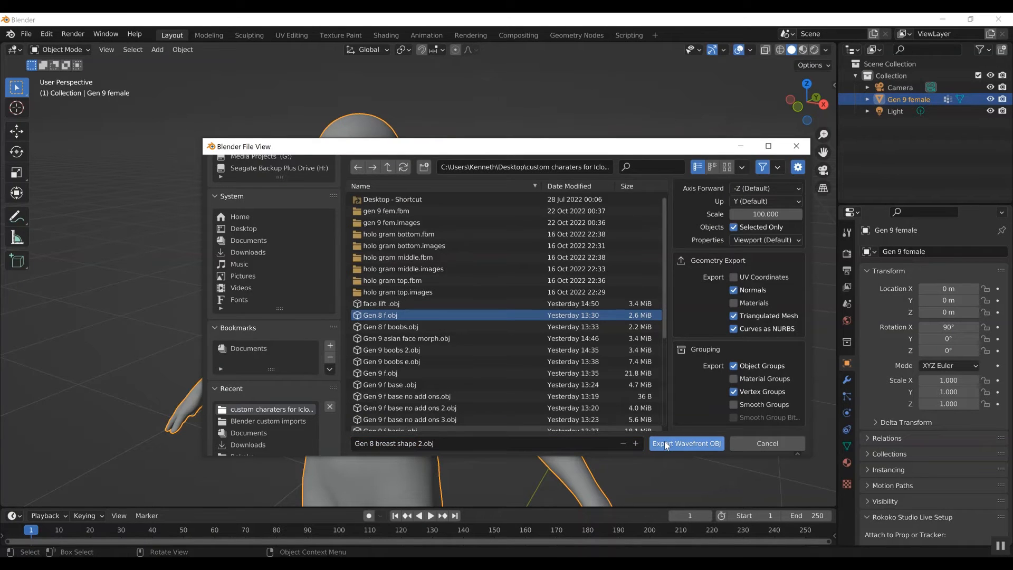
pyautogui.click(685, 443)
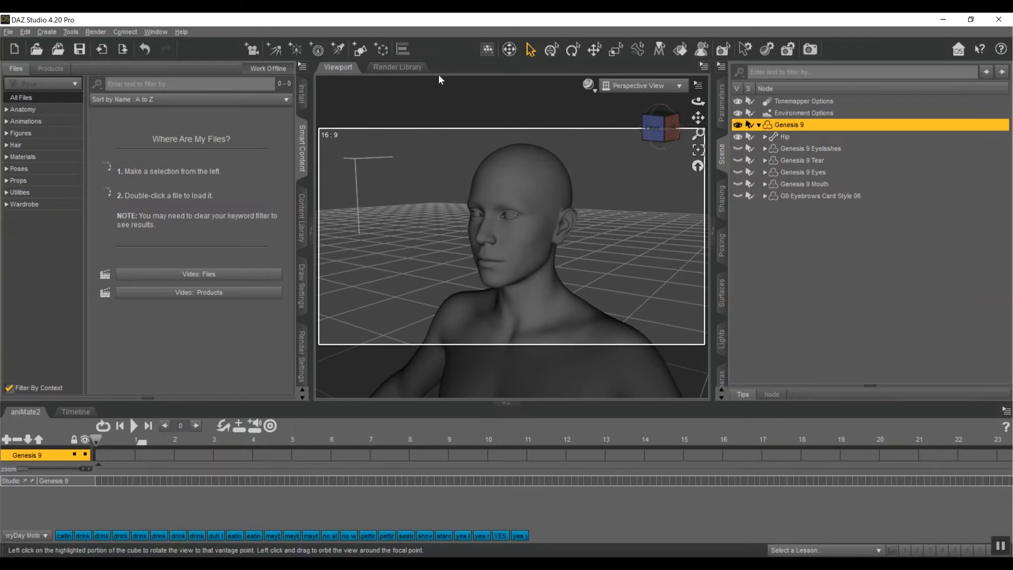
# - Open Morph Loader Pro for Genesis 9 and choose the OBJ morph files
pyautogui.click(25, 31)
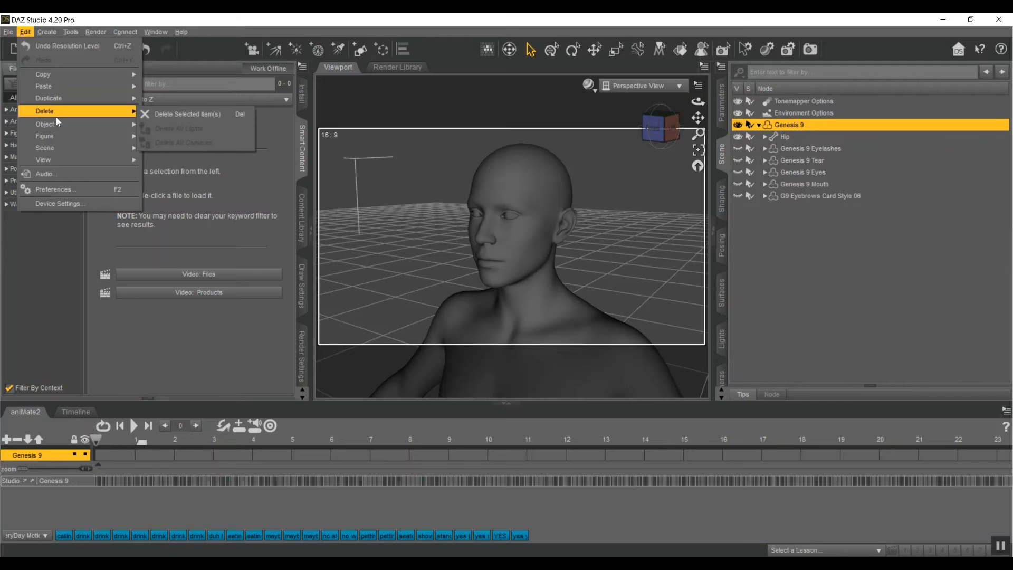
pyautogui.moveTo(44, 136)
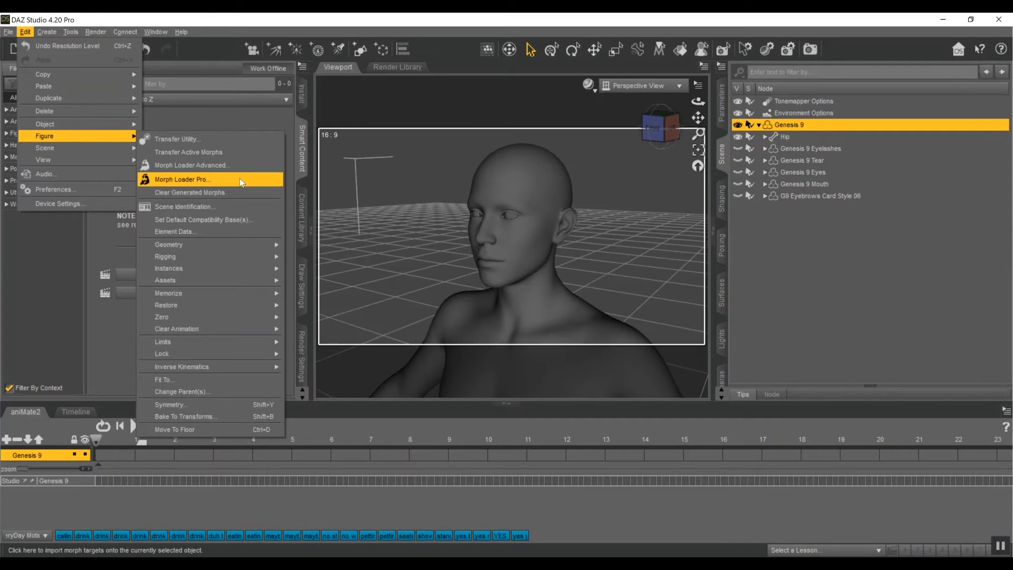
pyautogui.click(183, 179)
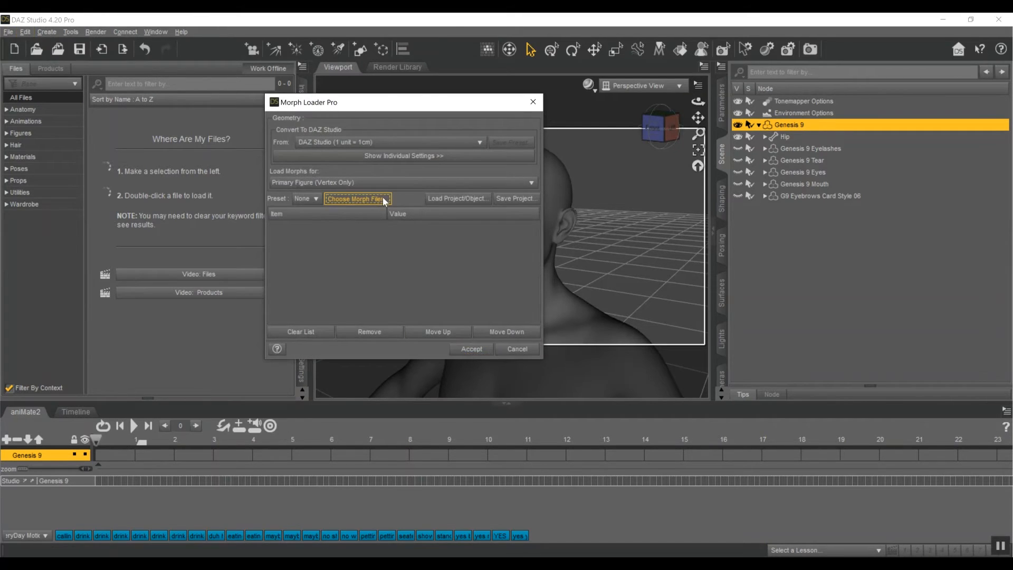
pyautogui.click(358, 198)
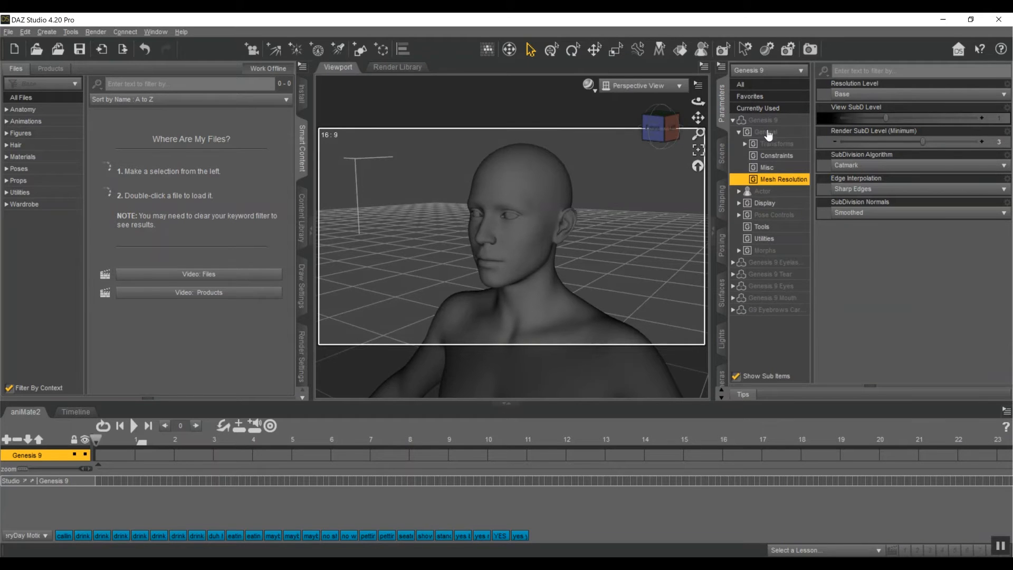
# - Show Genesis 9's Morphs with Gen 8 breast shape 2 at 100%, viewed from the front
pyautogui.click(765, 250)
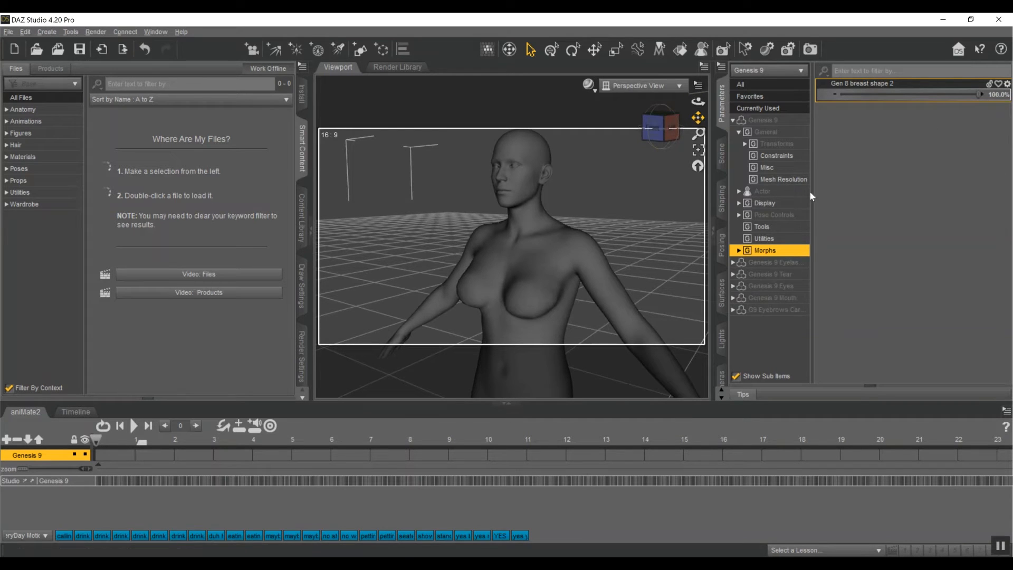
pyautogui.click(660, 127)
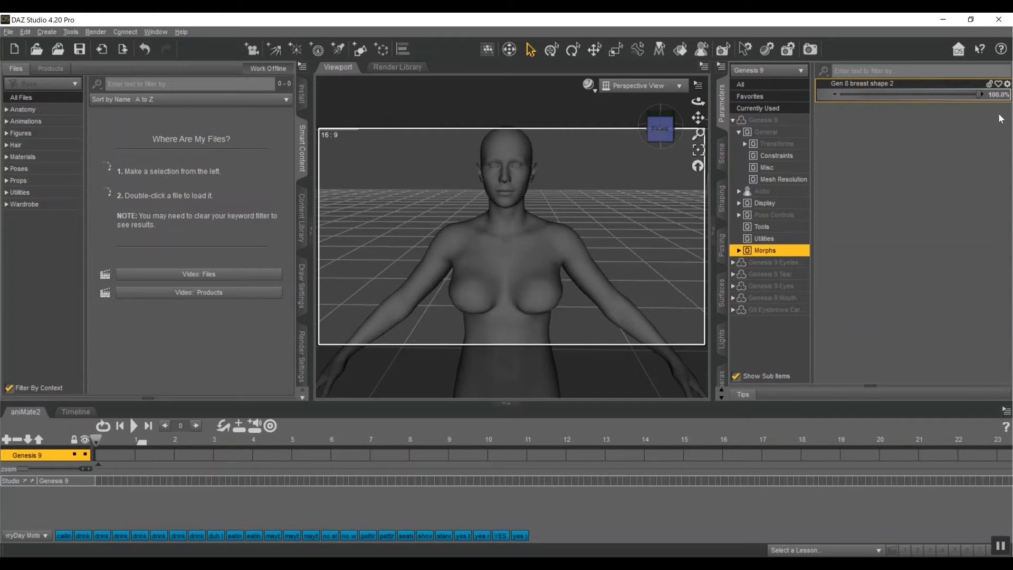
pyautogui.moveTo(1005, 85)
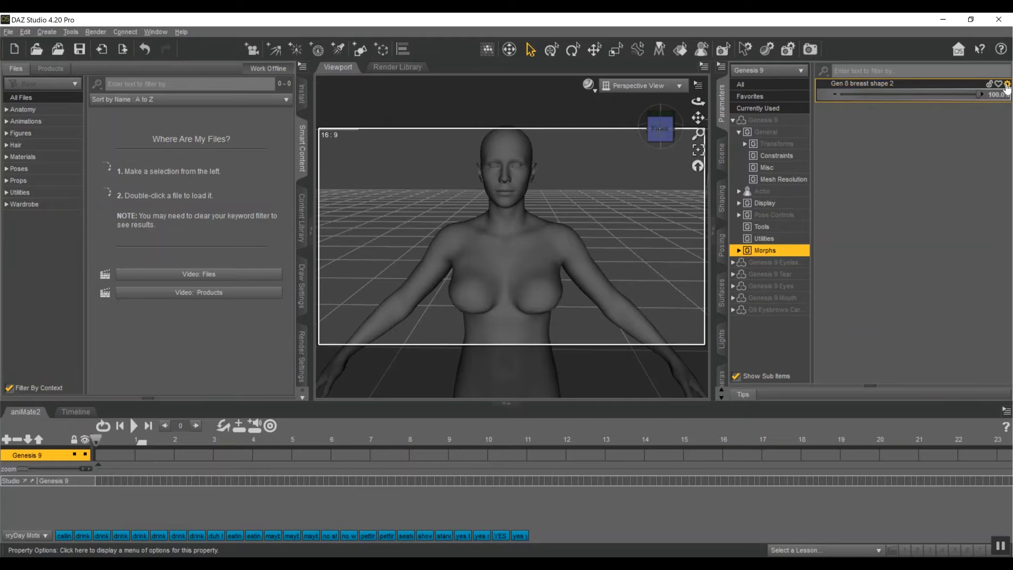
# - In Parameter Settings, file Gen 8 breast shape 2 under Actor/Full Body/People/Feminine
pyautogui.click(1006, 84)
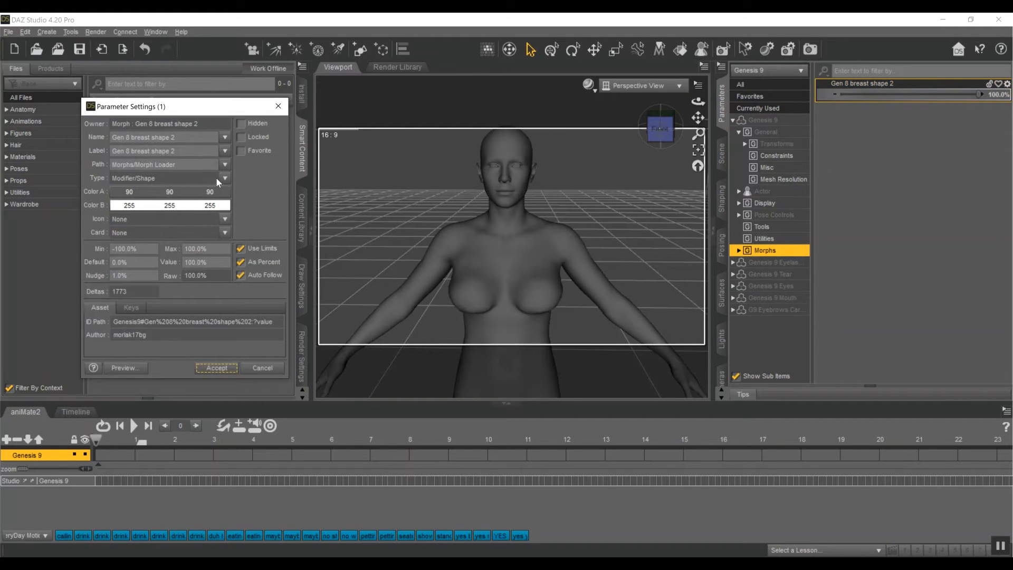
pyautogui.moveTo(224, 166)
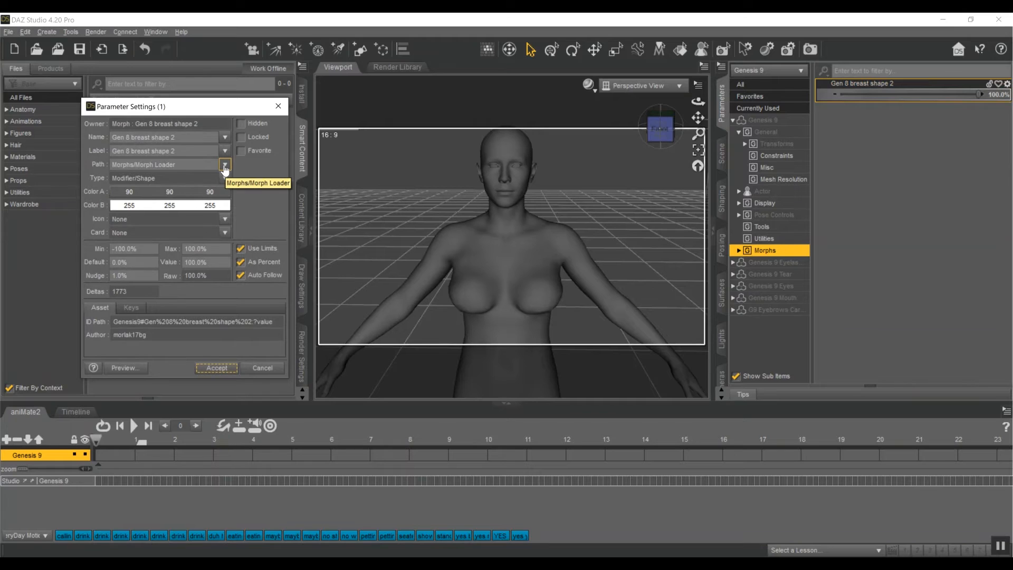
pyautogui.click(225, 165)
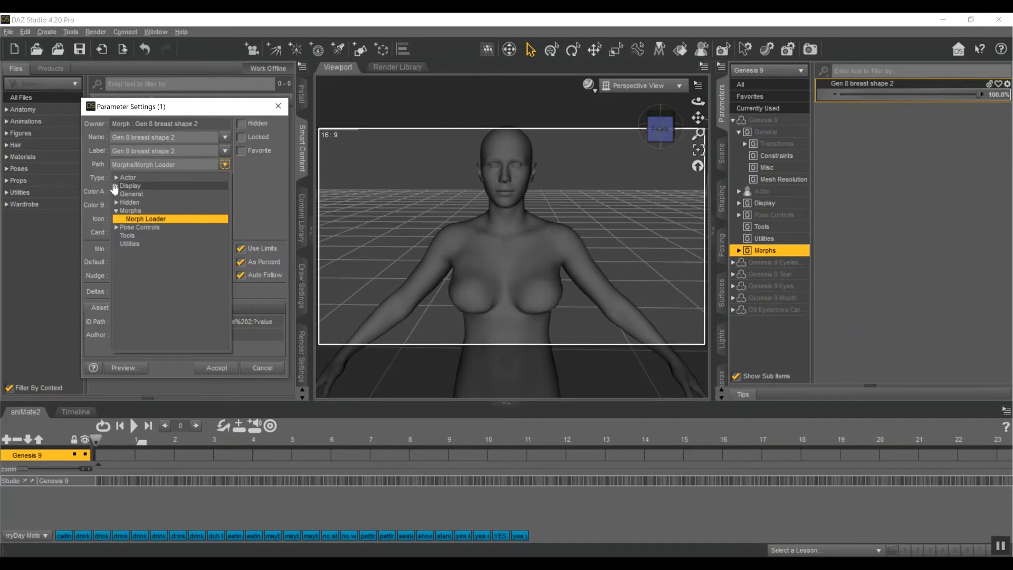
pyautogui.click(115, 178)
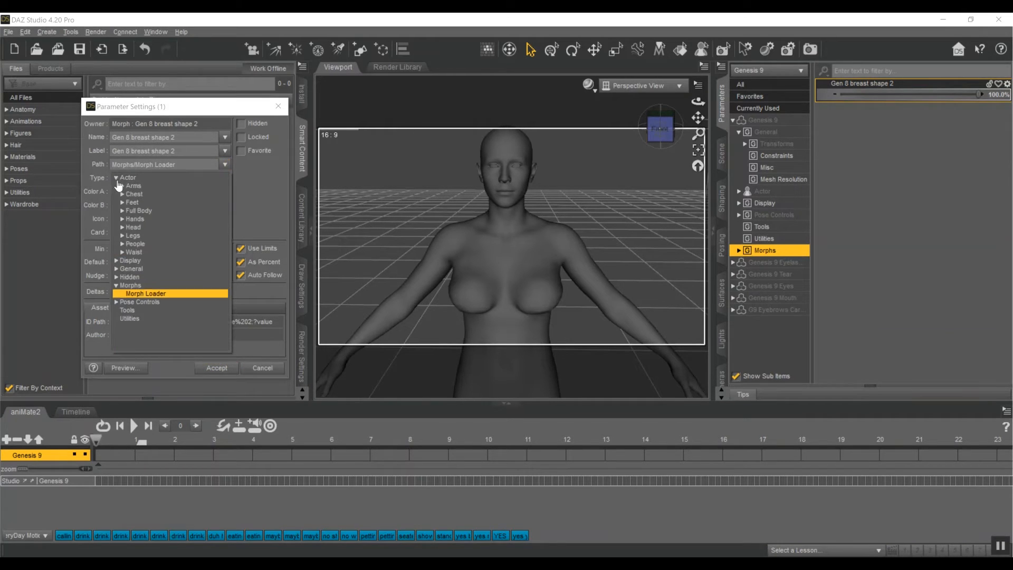
pyautogui.click(139, 210)
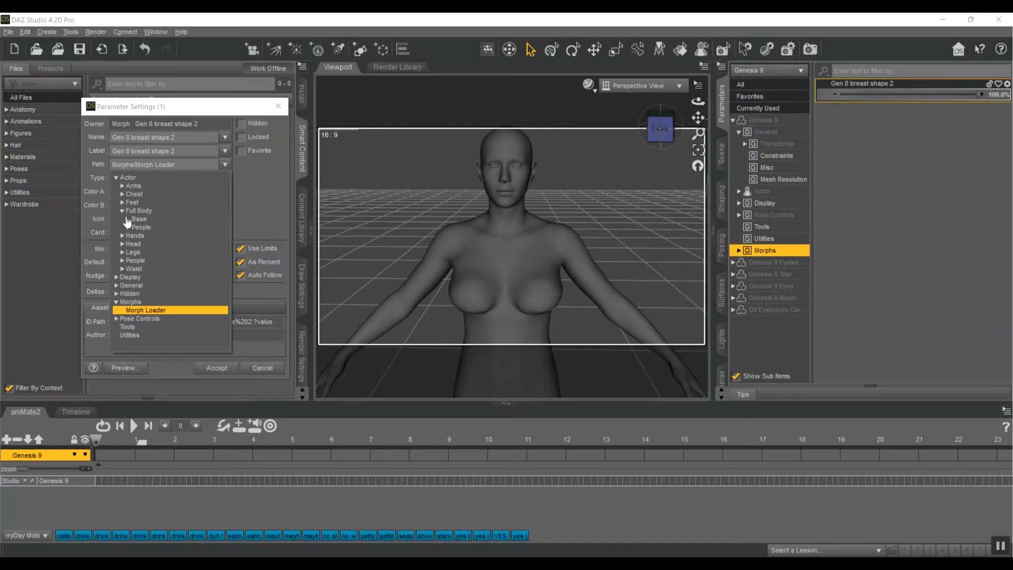
pyautogui.click(121, 226)
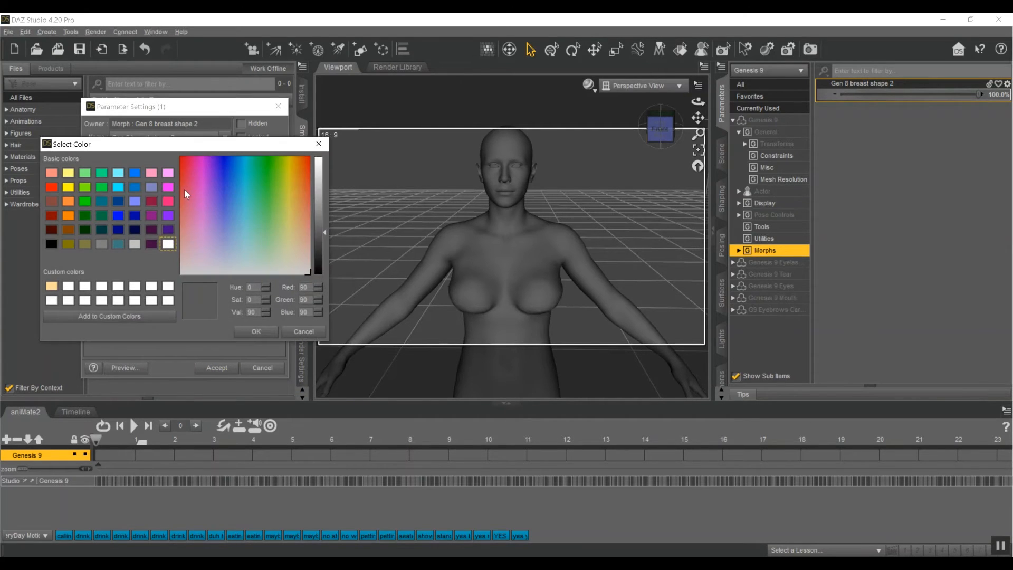
# - Color the slider light cyan (128,255,255) and dark blue (0,0,160), then accept
pyautogui.click(118, 172)
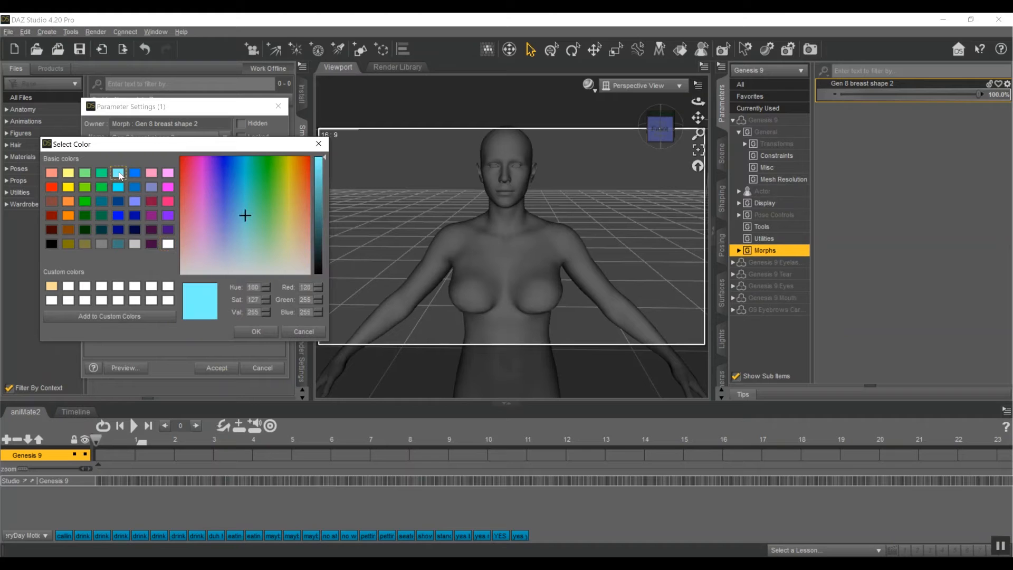
pyautogui.click(255, 331)
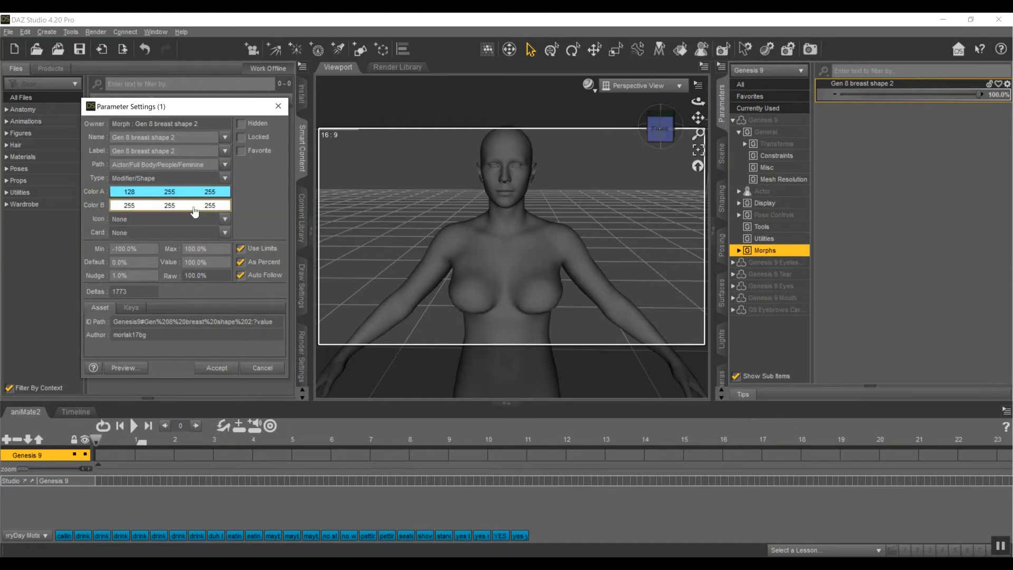
pyautogui.click(193, 205)
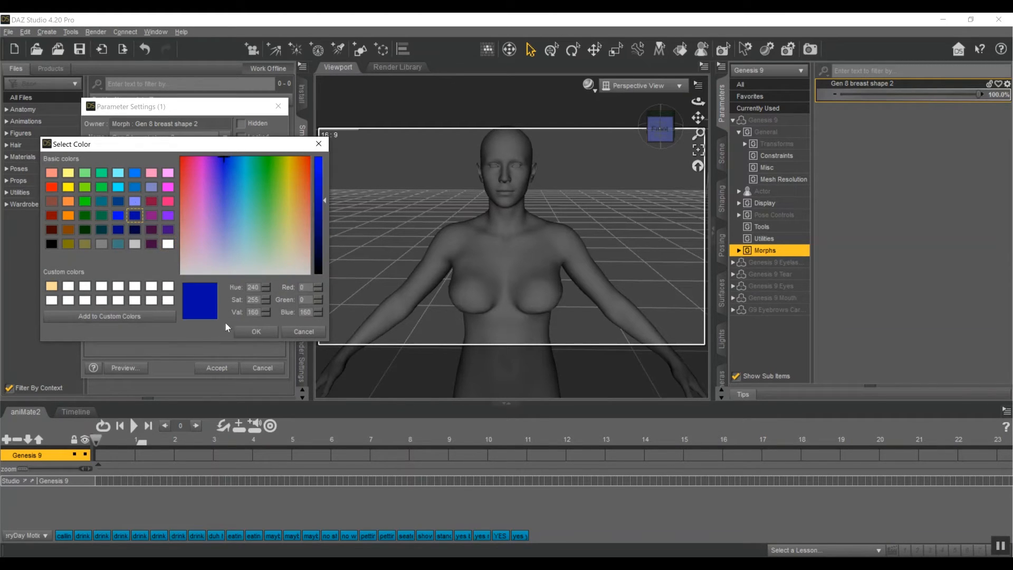
pyautogui.click(256, 331)
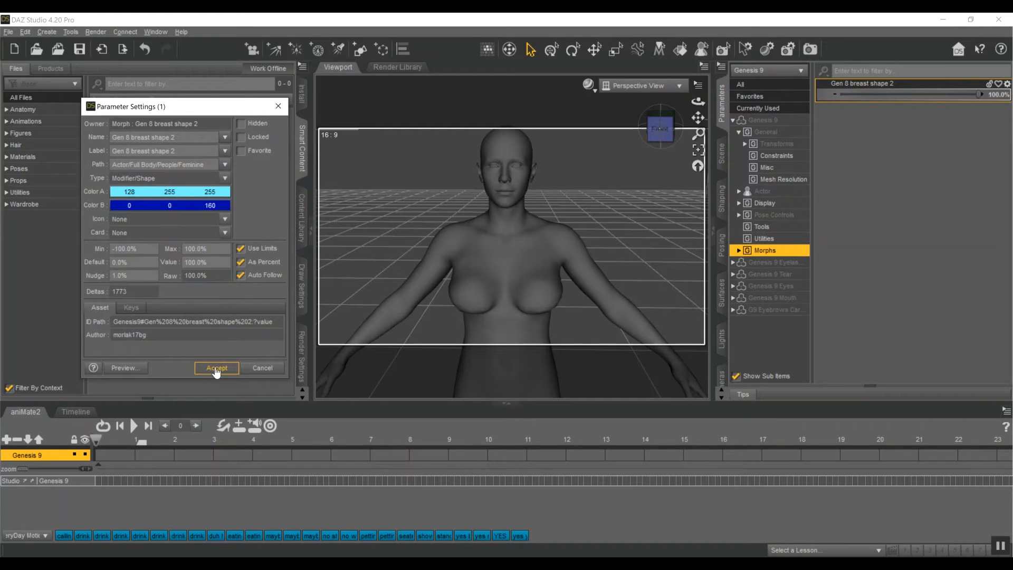
pyautogui.click(216, 367)
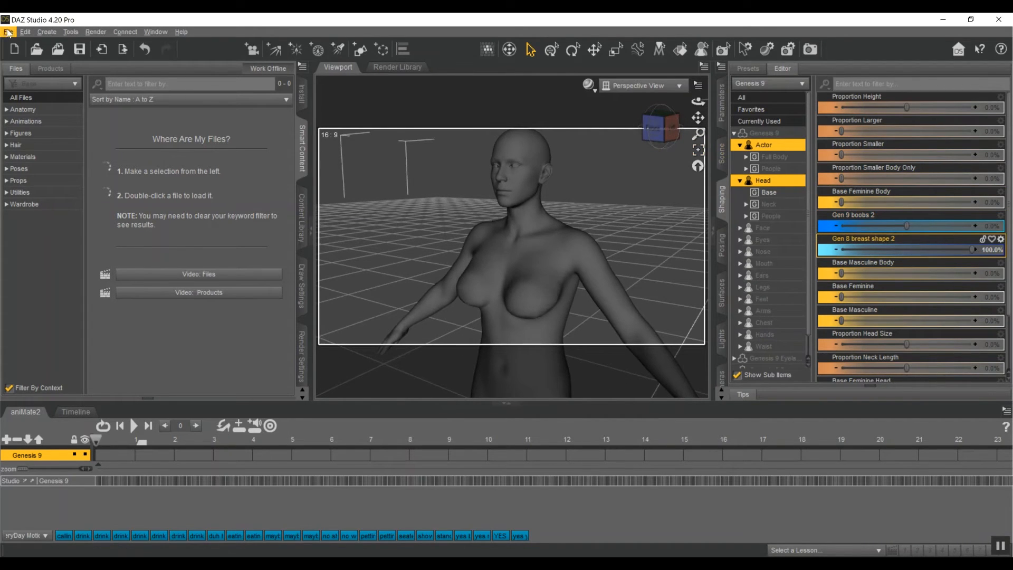
# - Open the File menu's Save As > Support Asset options, showing Morph Asset(s)
pyautogui.click(8, 32)
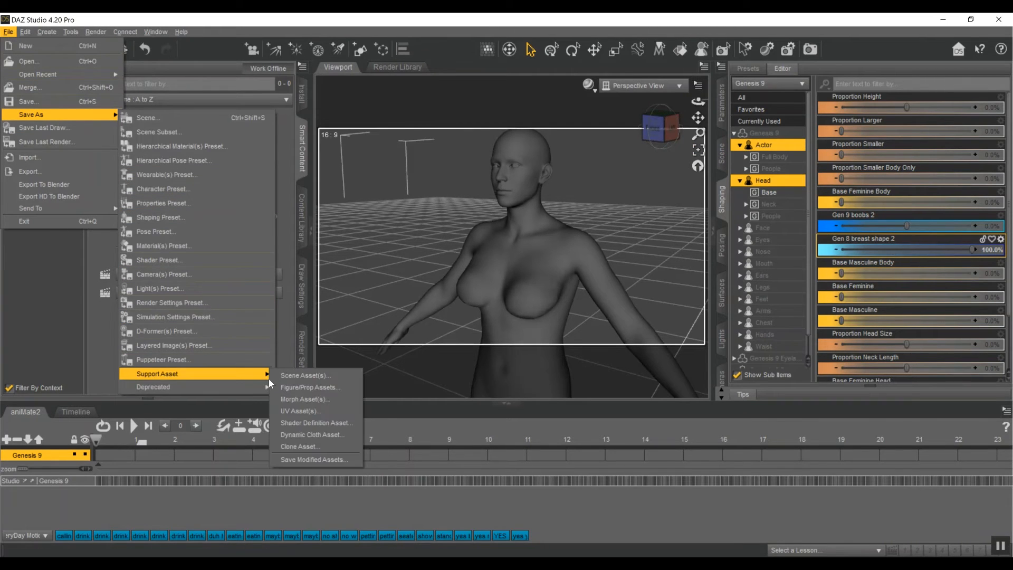
pyautogui.moveTo(264, 377)
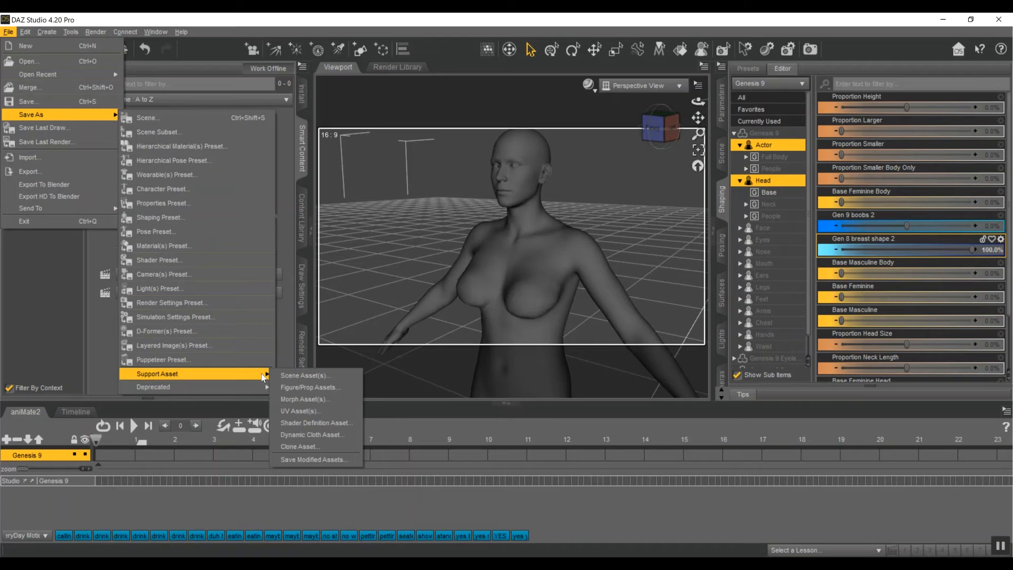
pyautogui.moveTo(305, 375)
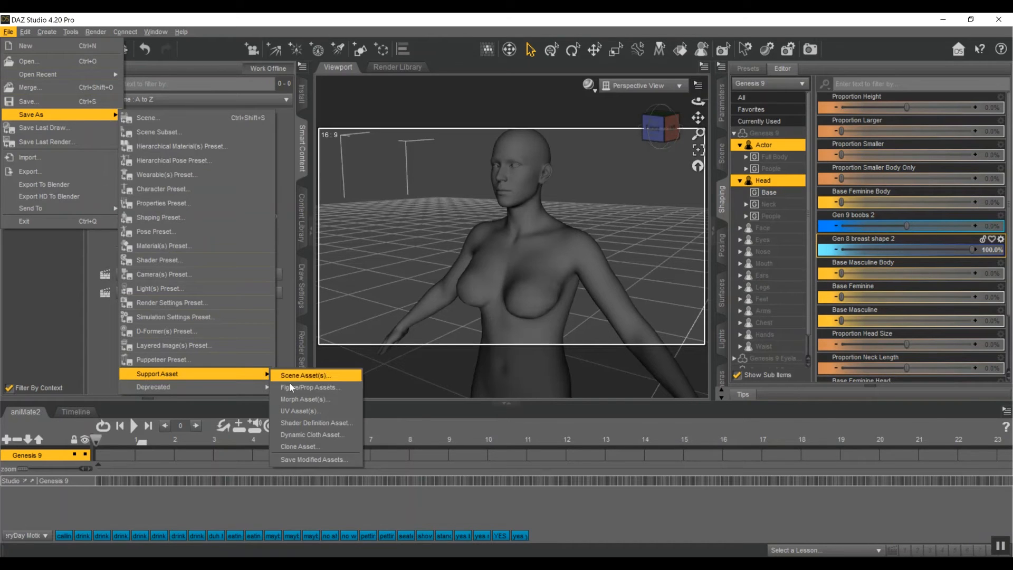
pyautogui.moveTo(305, 398)
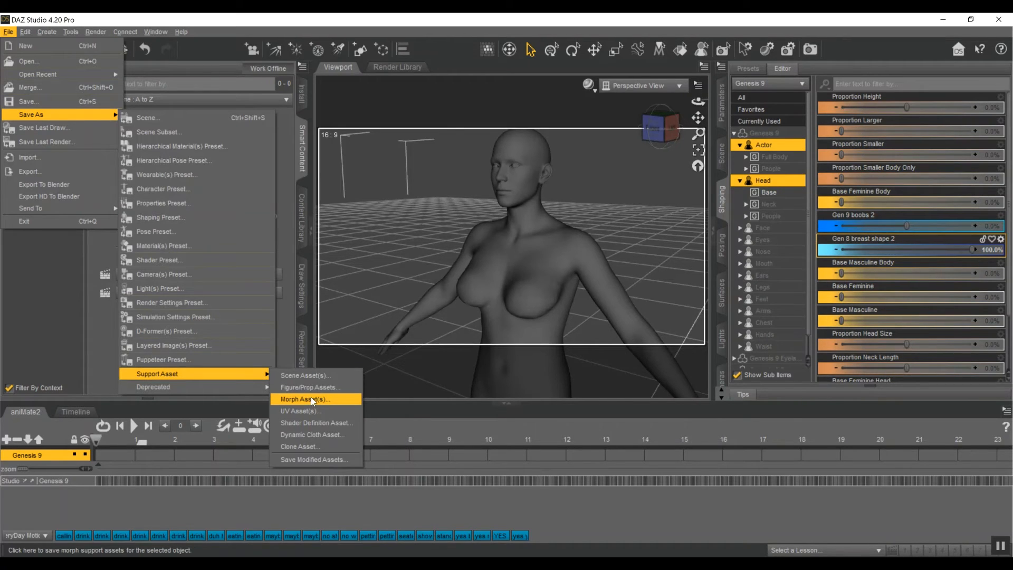
# - Save the Genesis 9 Actor/Full Body/People/Feminine morphs as morph assets
pyautogui.click(305, 399)
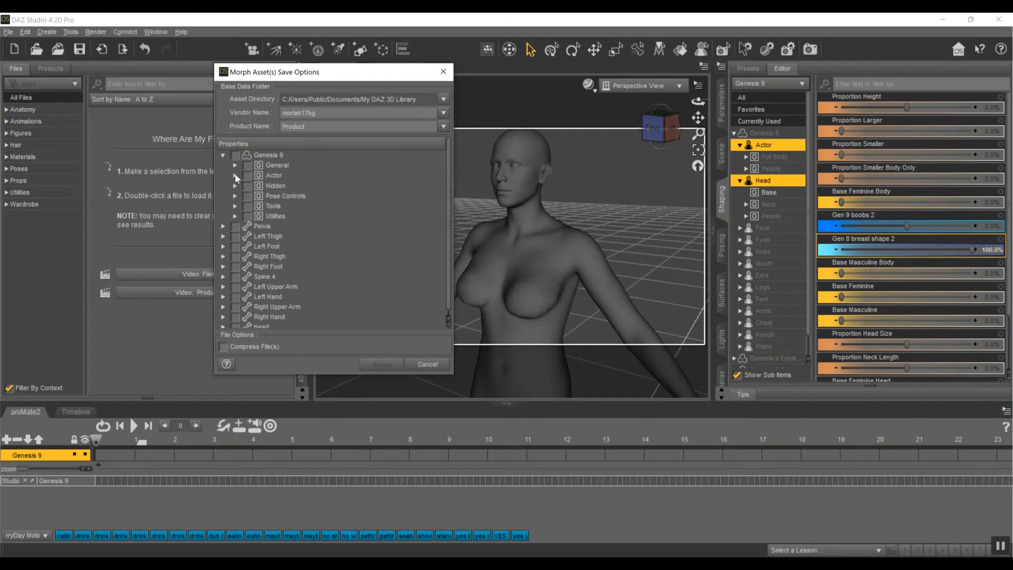
pyautogui.click(235, 175)
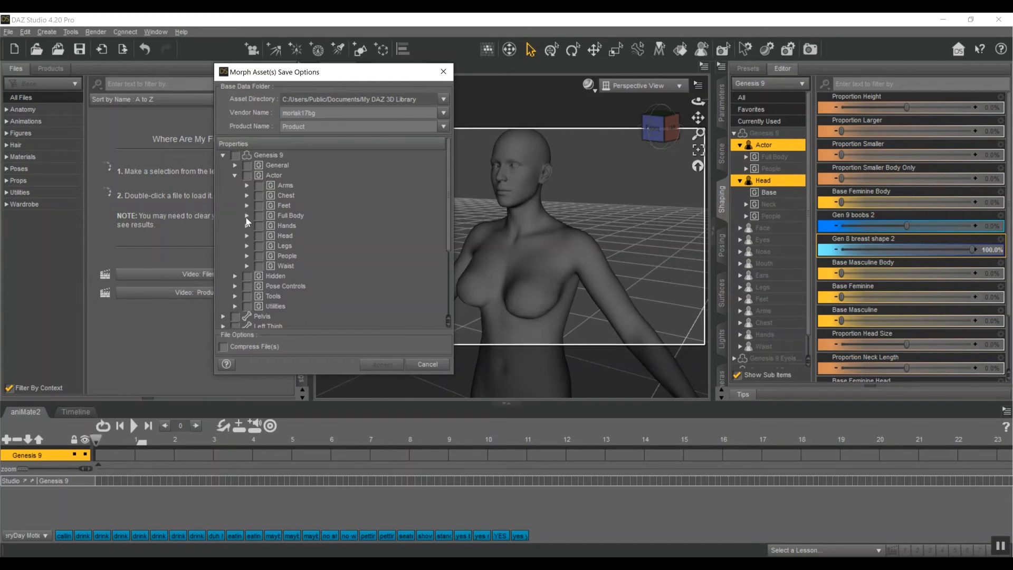
pyautogui.click(246, 216)
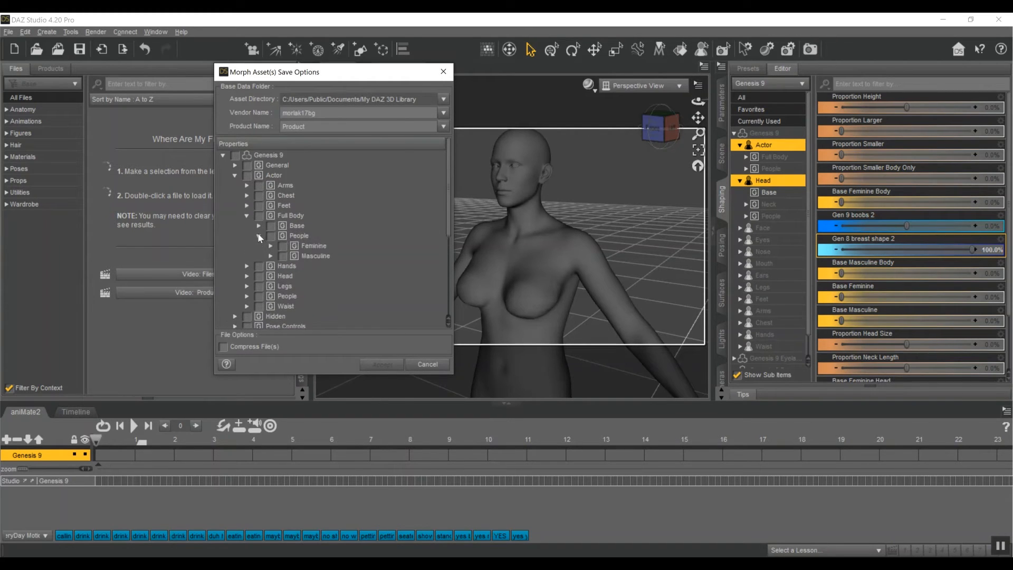
pyautogui.click(426, 364)
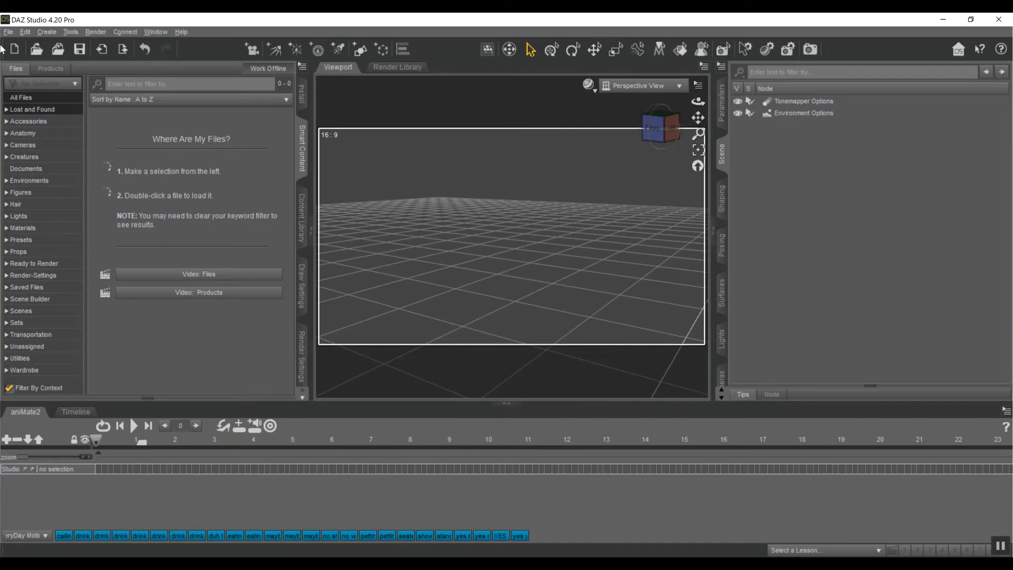
# - Load Genesis 9 from Smart Content Figures and scroll through its Shaping sliders
pyautogui.click(20, 192)
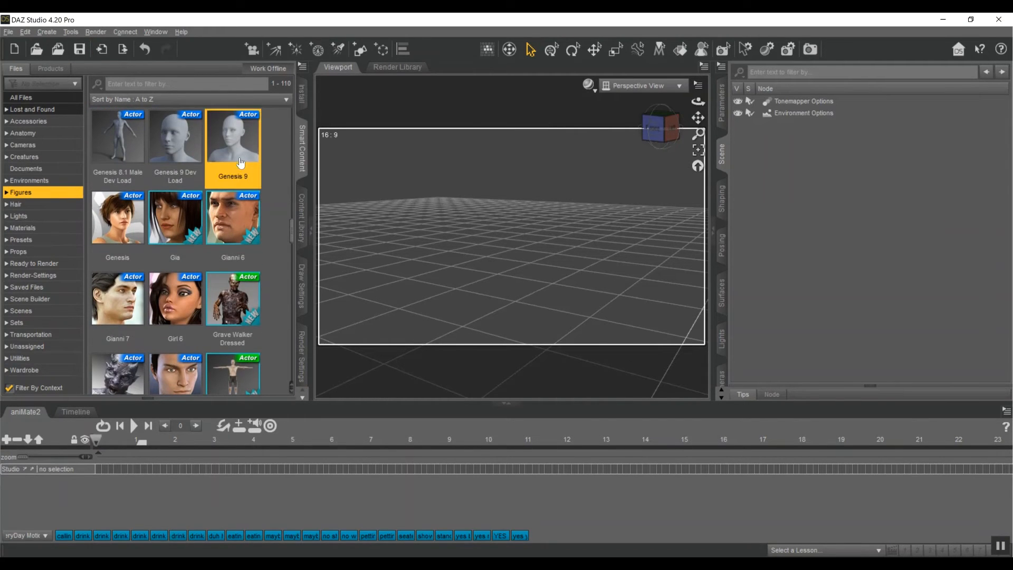
pyautogui.doubleClick(233, 138)
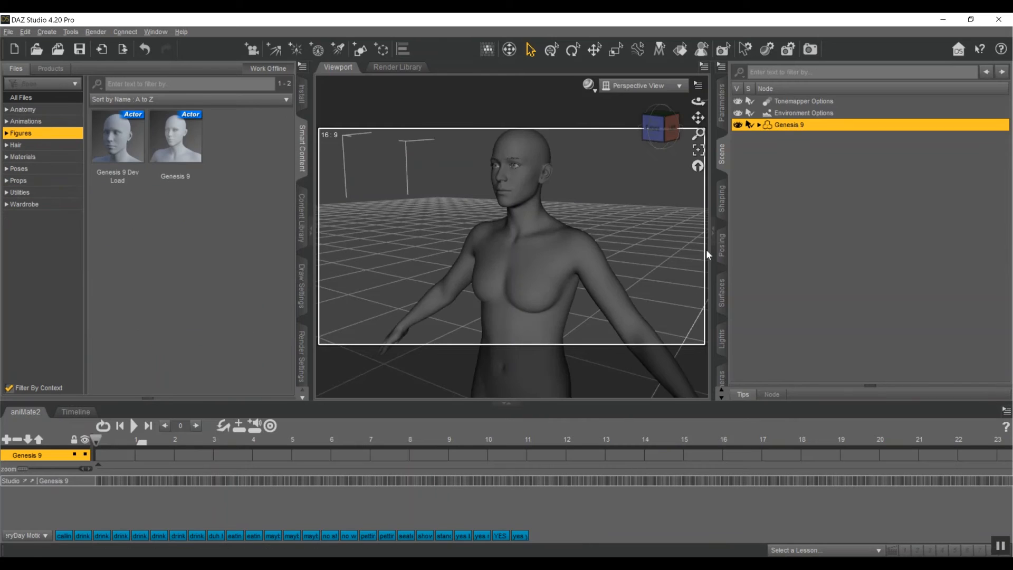
pyautogui.click(722, 194)
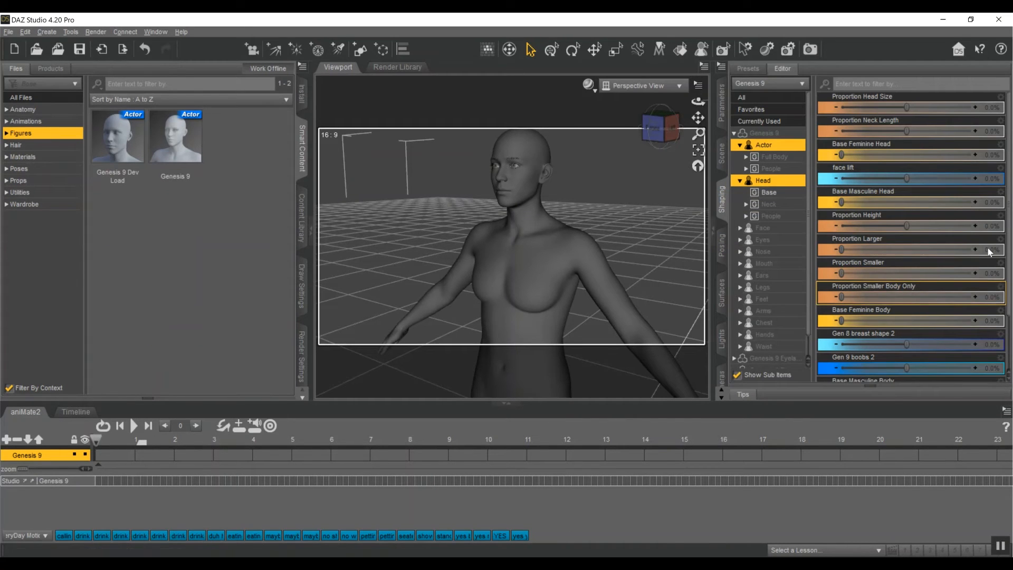
pyautogui.scroll(-3)
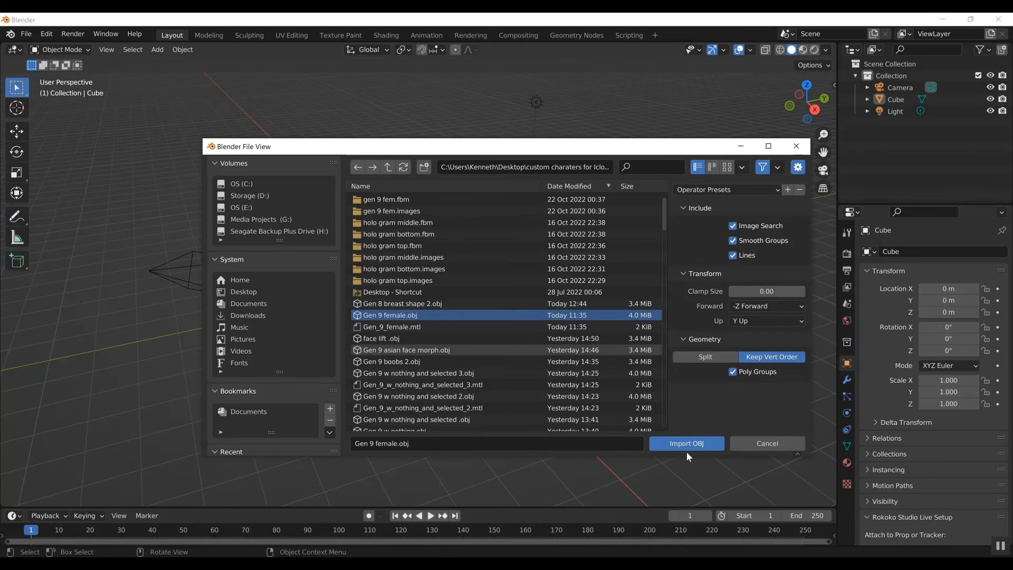
# - Import Gen 9 female.obj, select it, and switch from Sculpt Mode back to Object Mode
pyautogui.click(685, 443)
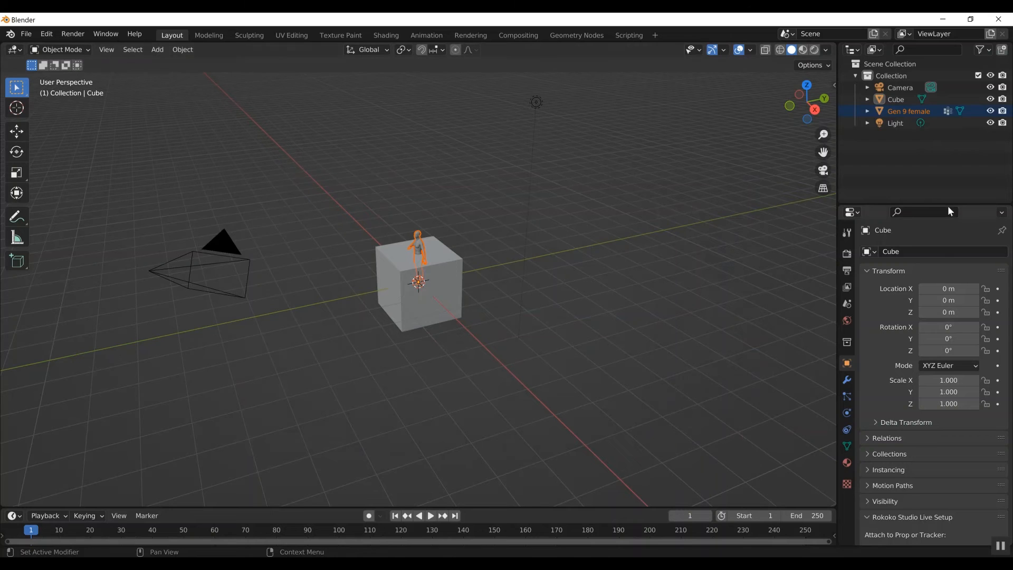
pyautogui.click(896, 98)
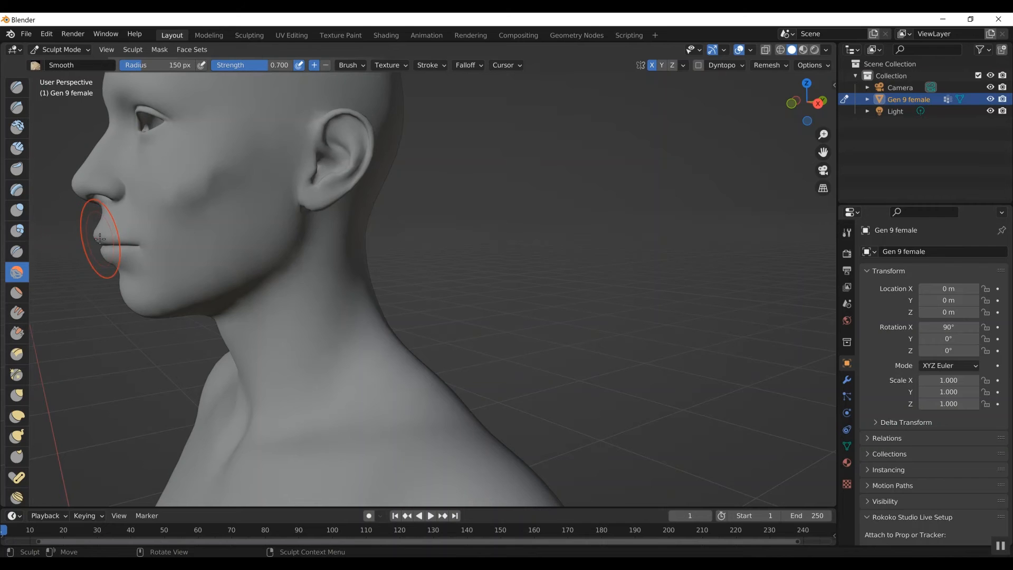
pyautogui.moveTo(805, 102)
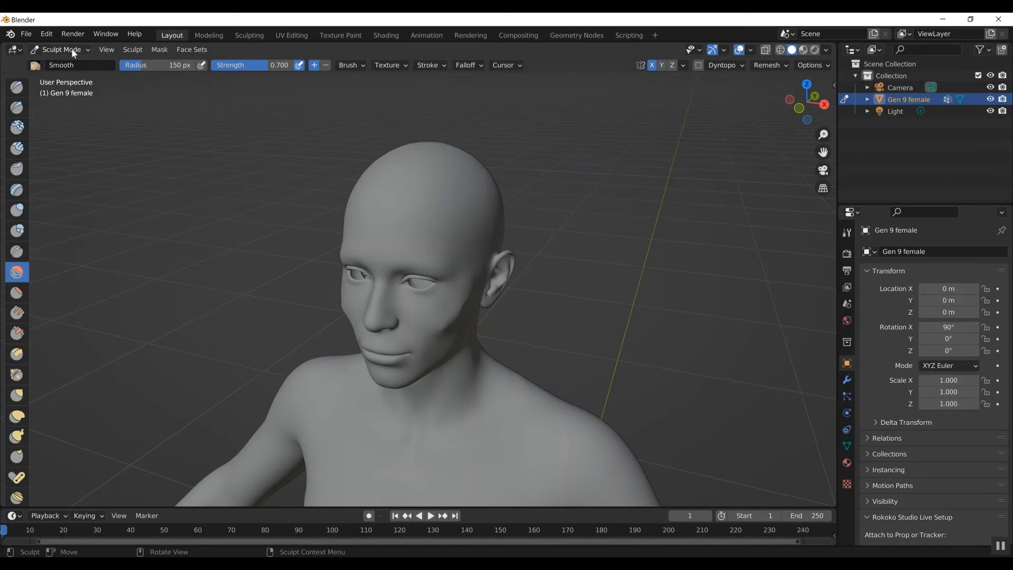
pyautogui.click(62, 50)
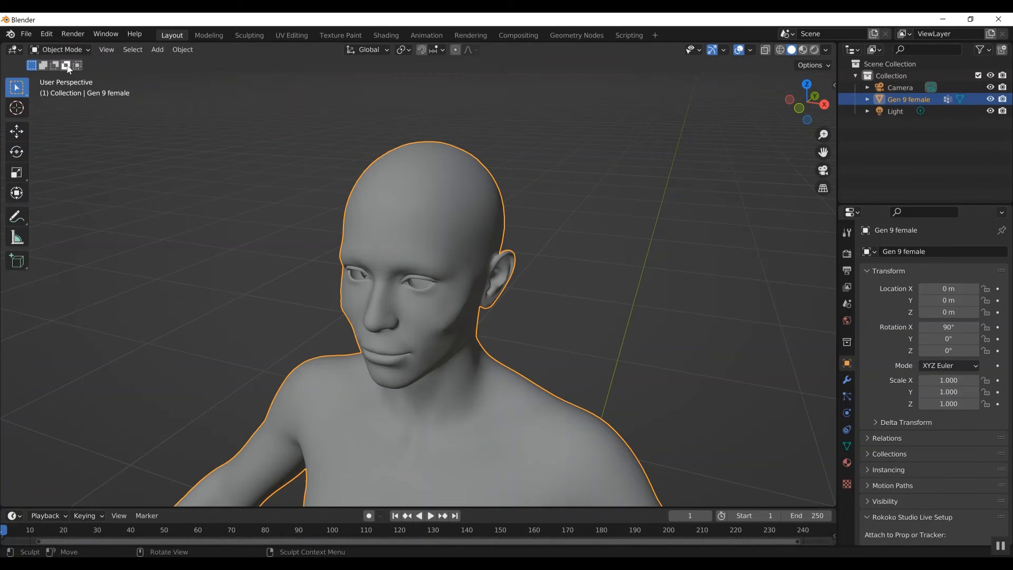
pyautogui.click(26, 33)
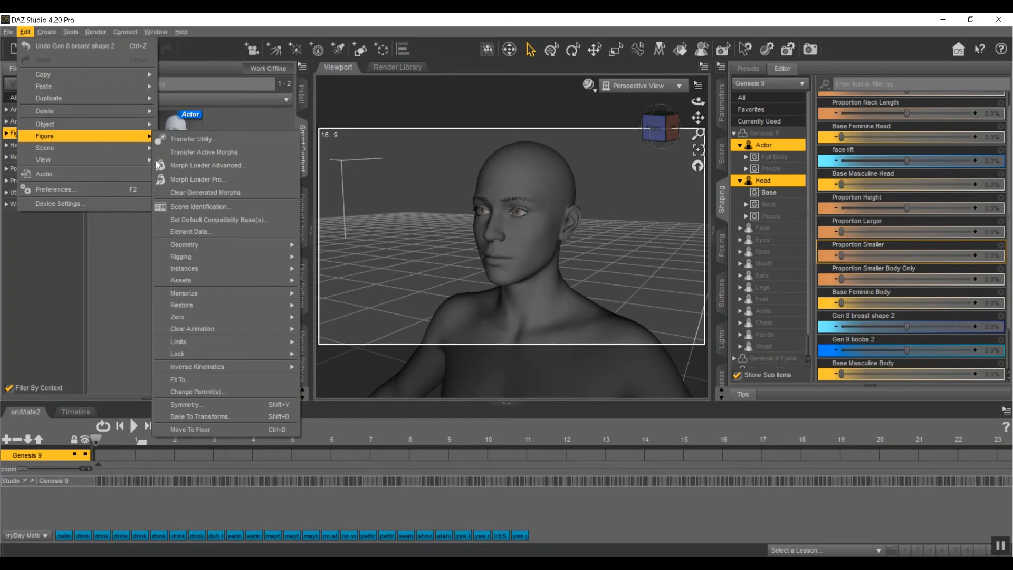
# - Load face lift 2.obj in Morph Loader Pro, create the morph, and dismiss the report
pyautogui.click(199, 179)
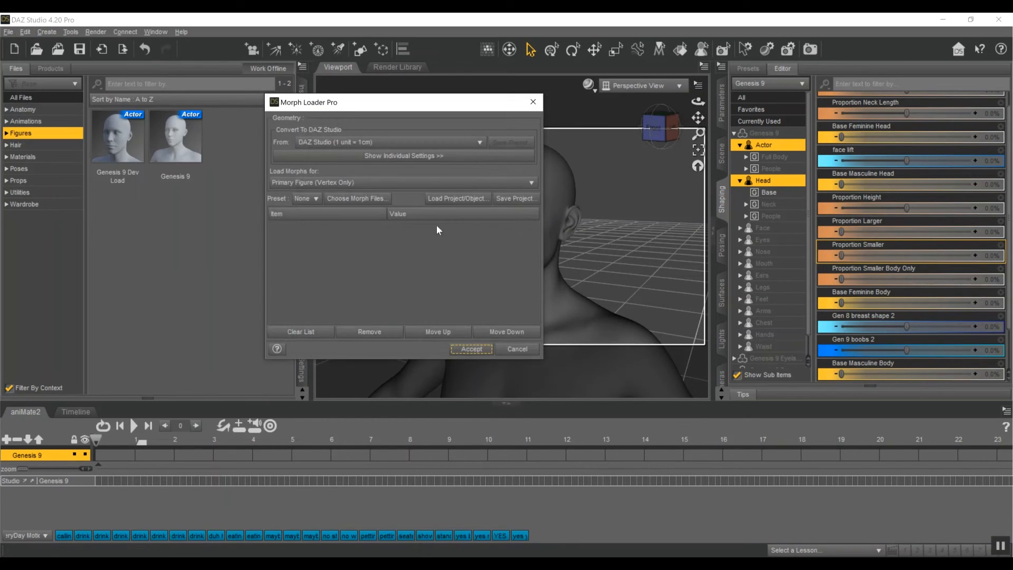
pyautogui.click(356, 199)
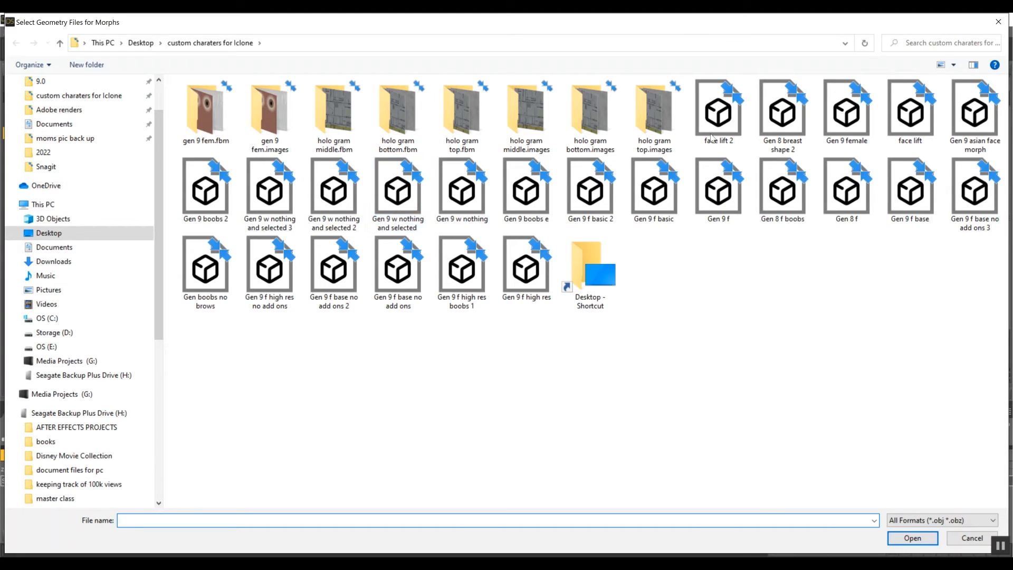
pyautogui.click(912, 538)
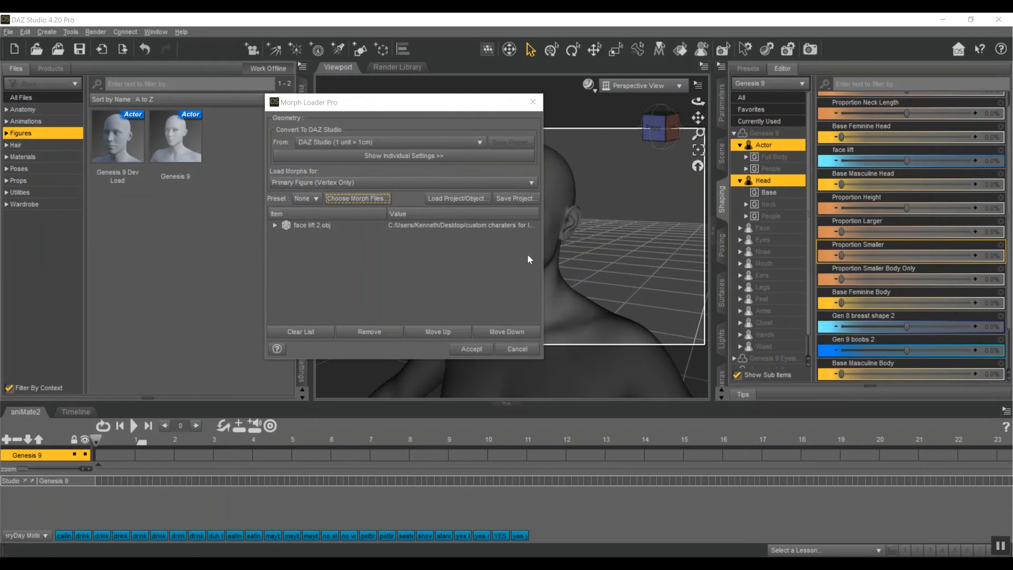
pyautogui.click(471, 348)
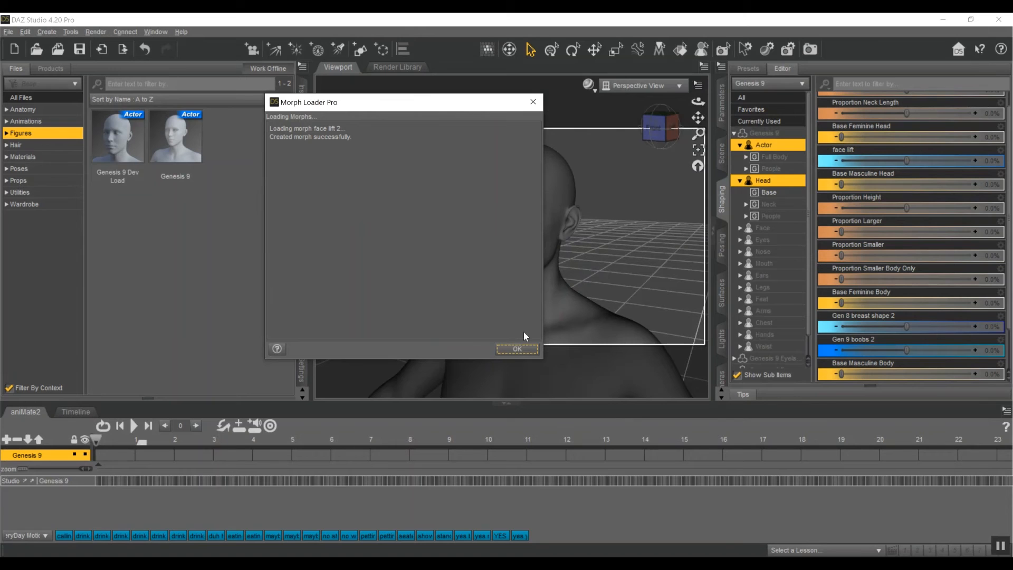
pyautogui.click(517, 348)
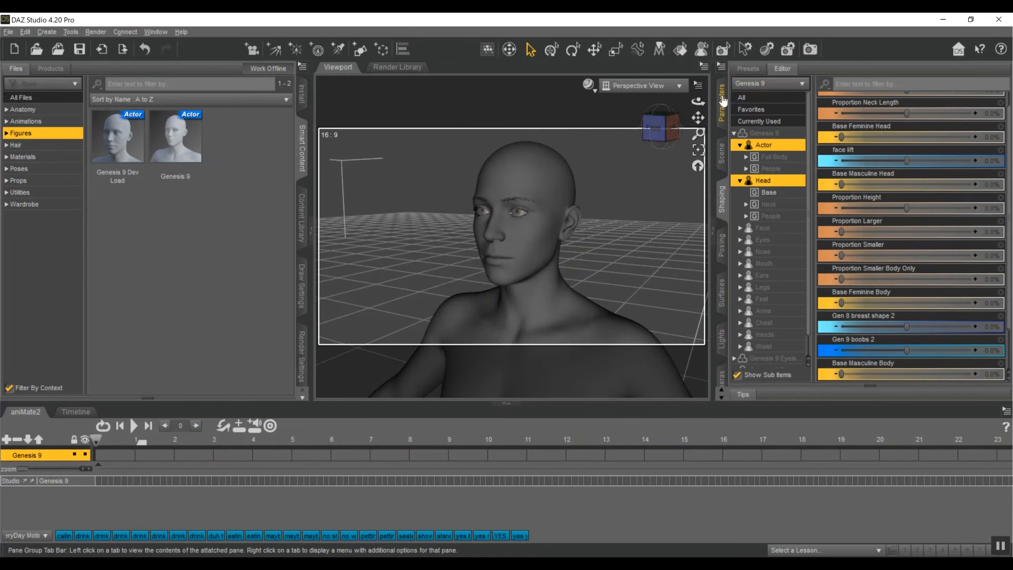
# - Show Genesis 9's Morphs group in Parameters, with face lift 2 at 100%
pyautogui.click(777, 144)
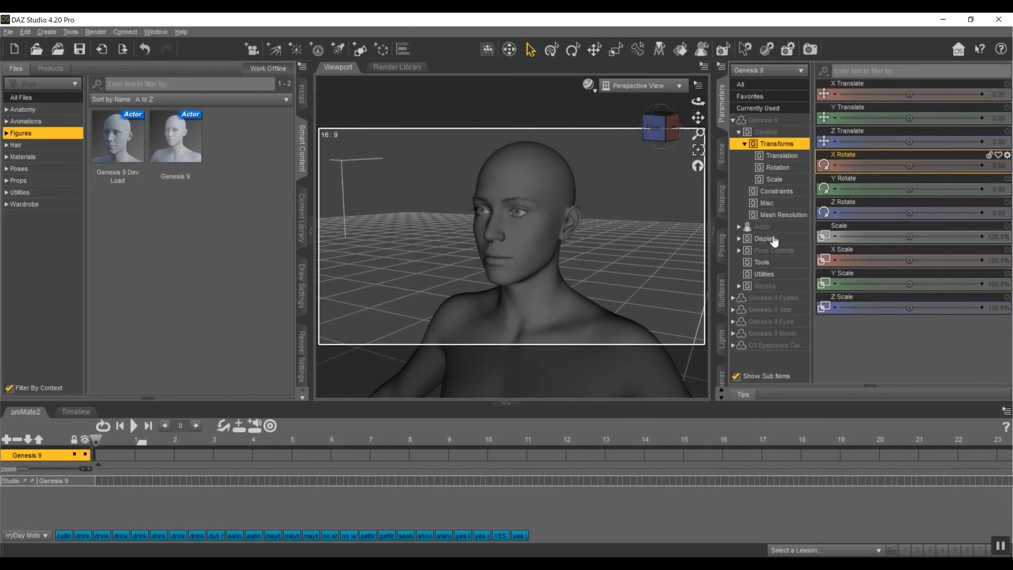
pyautogui.click(765, 285)
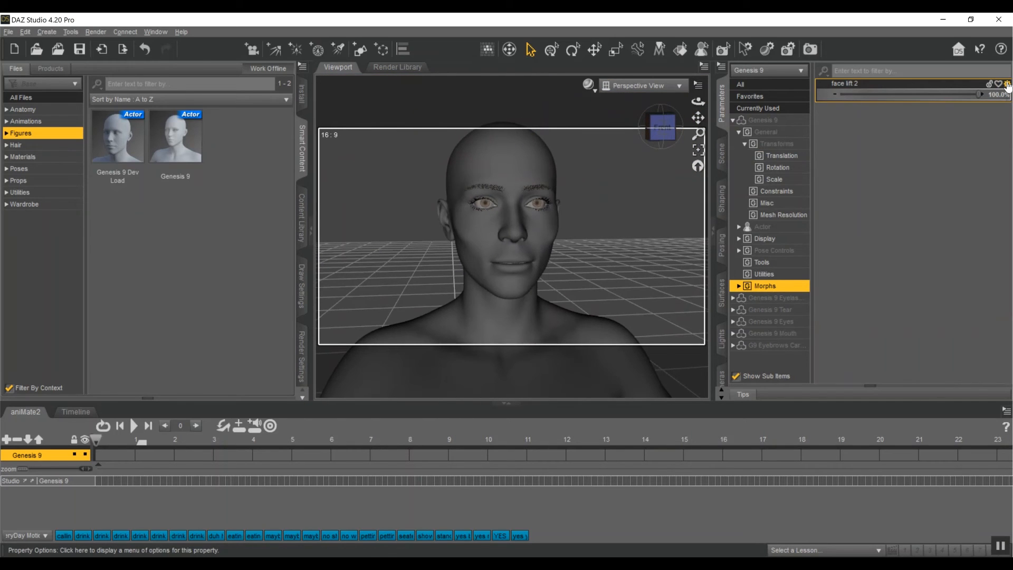
# - In face lift 2's Parameter Settings, set its path to Actor/Head/People/Feminine
pyautogui.click(1006, 84)
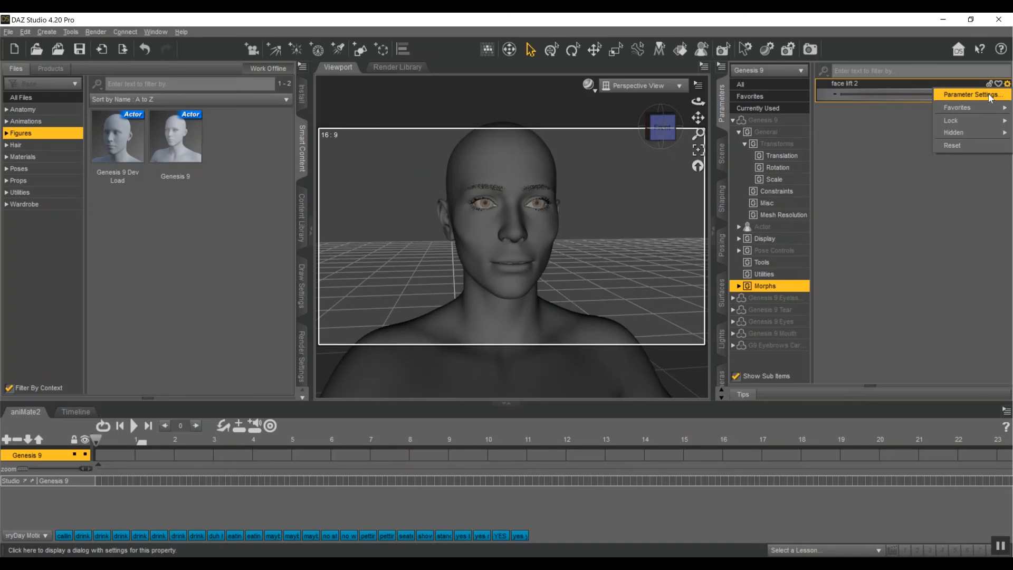
pyautogui.click(972, 95)
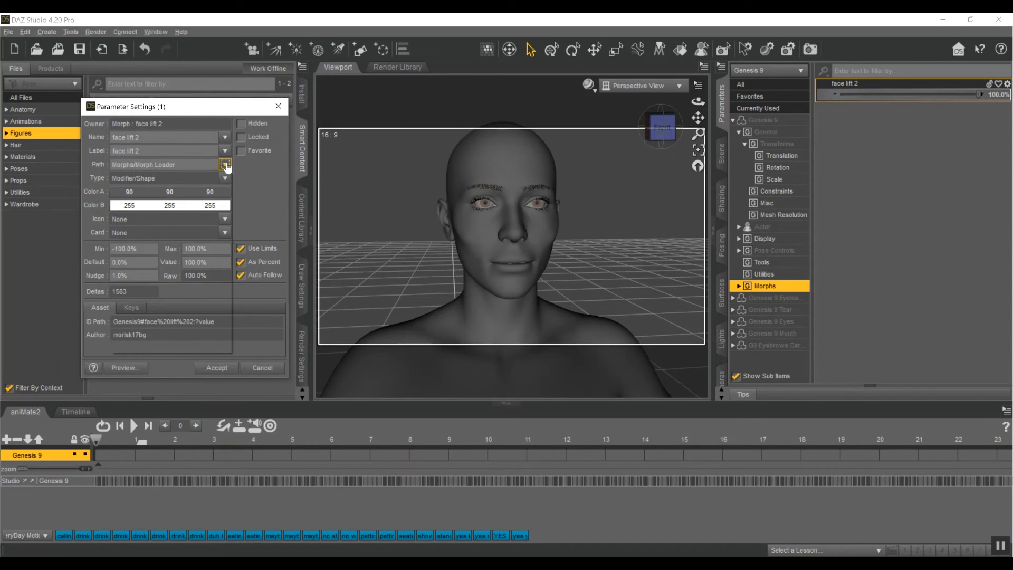
pyautogui.click(225, 164)
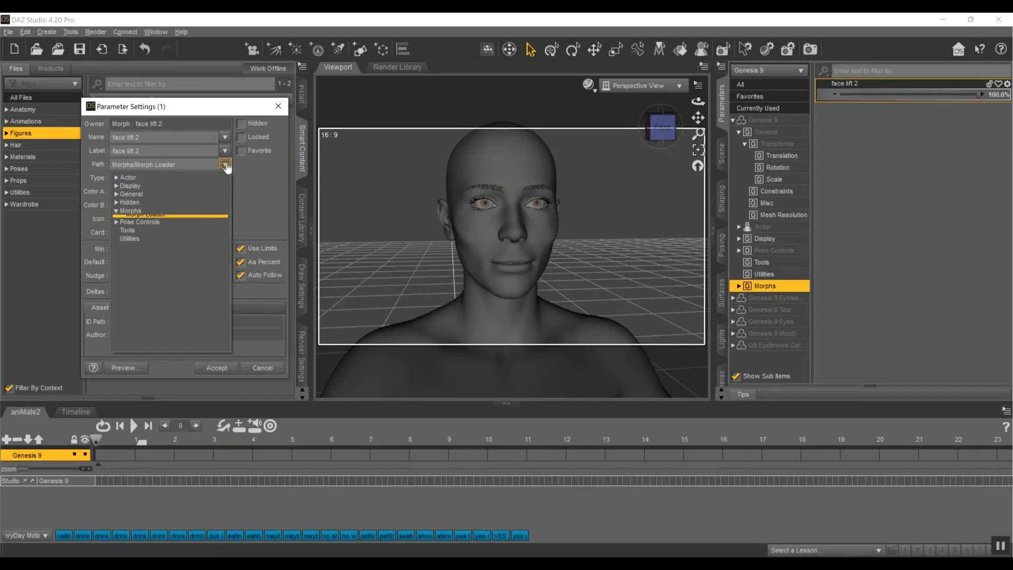
pyautogui.click(225, 164)
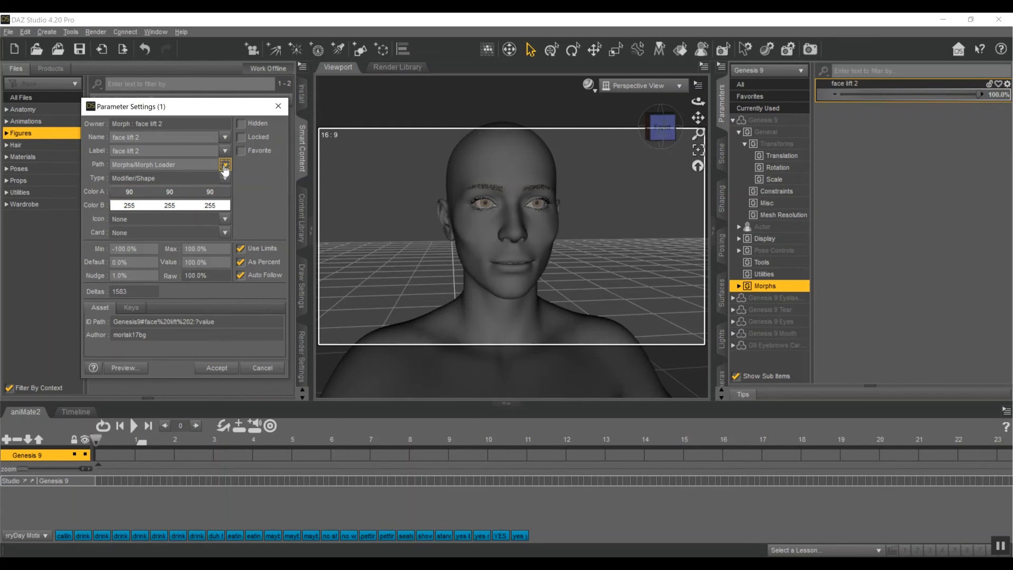
pyautogui.click(225, 164)
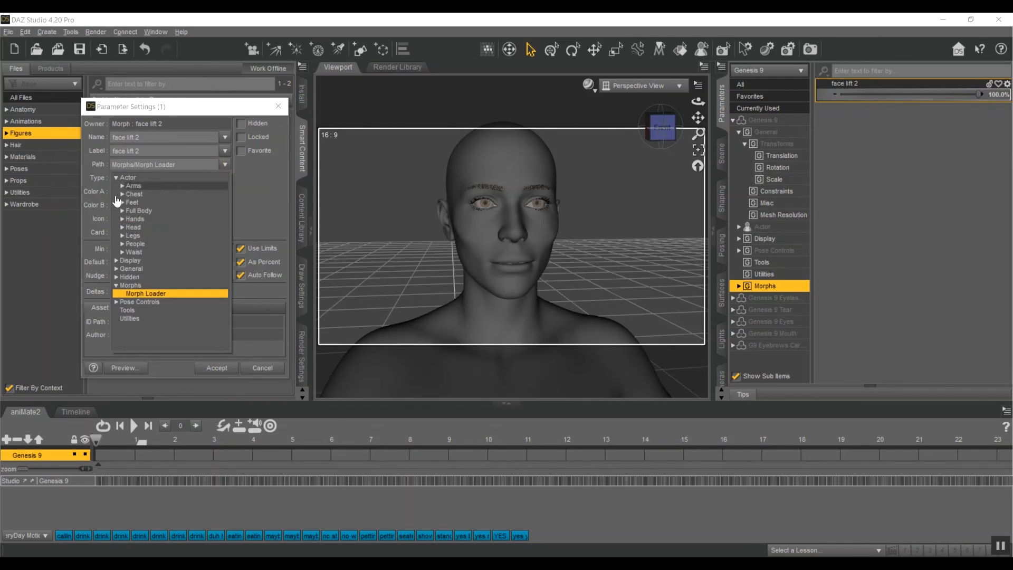
pyautogui.click(133, 227)
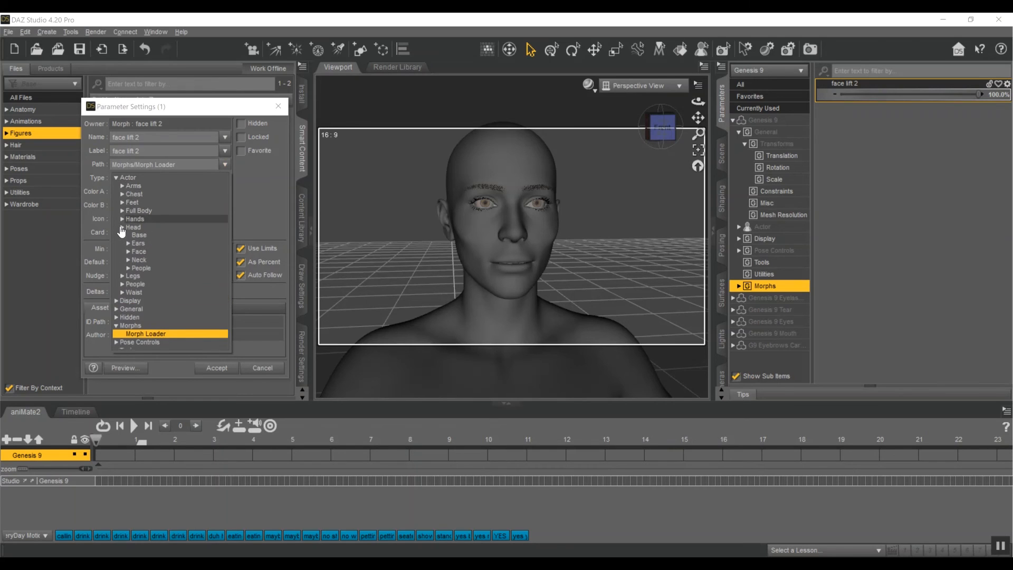
pyautogui.click(121, 227)
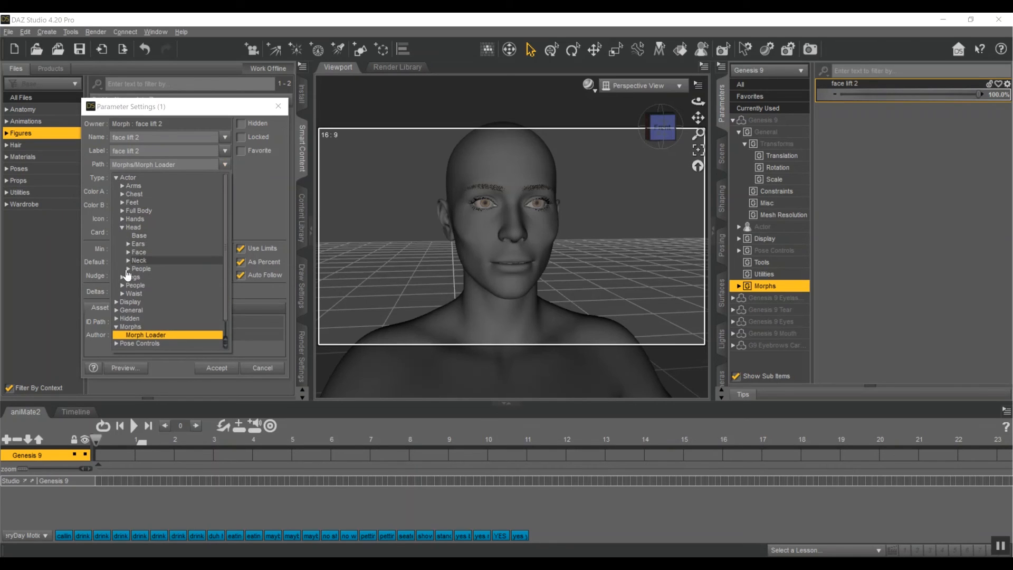
pyautogui.click(141, 268)
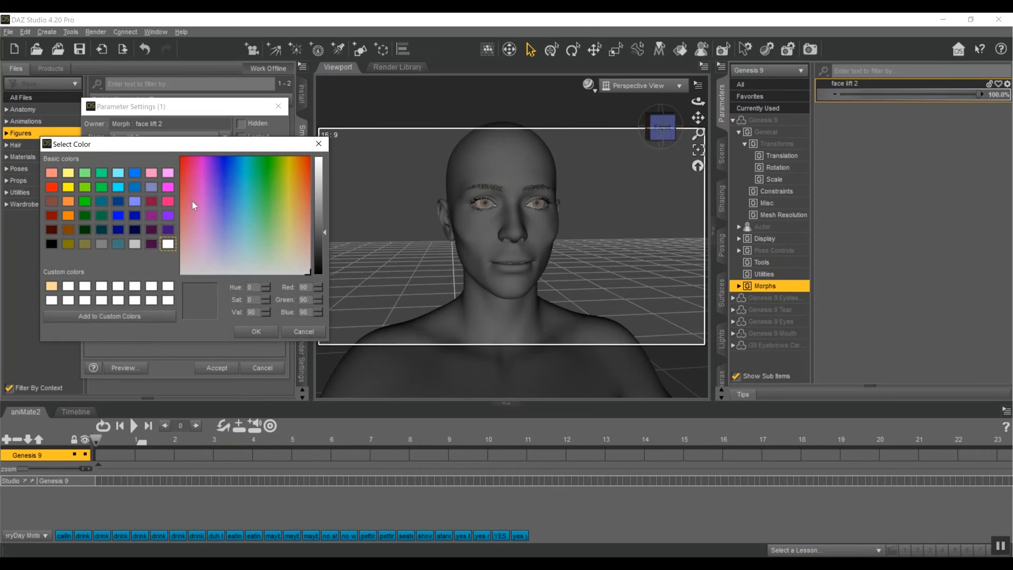
# - Give the slider cyan and dark blue colours and accept the settings
pyautogui.click(244, 216)
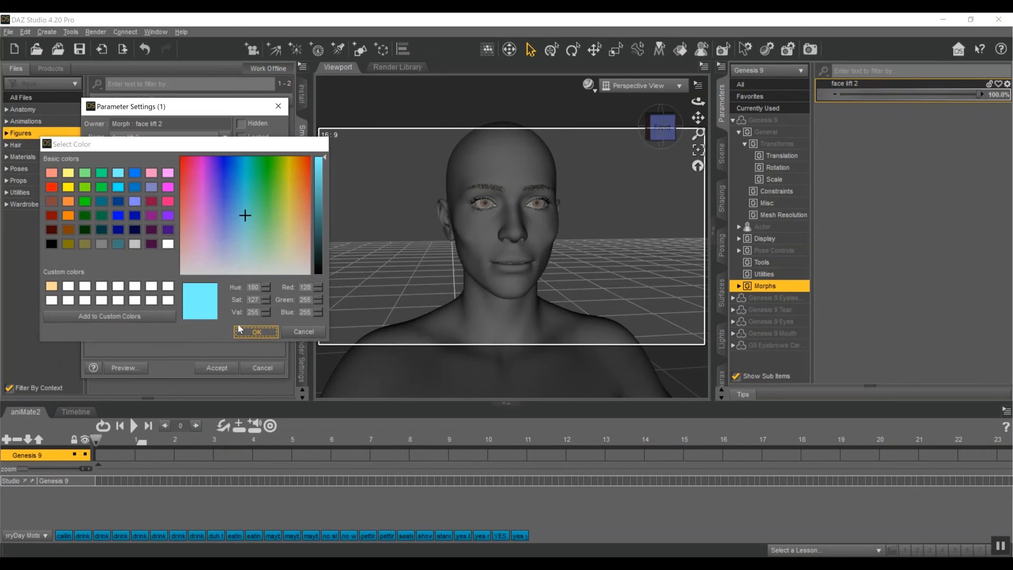
pyautogui.click(167, 244)
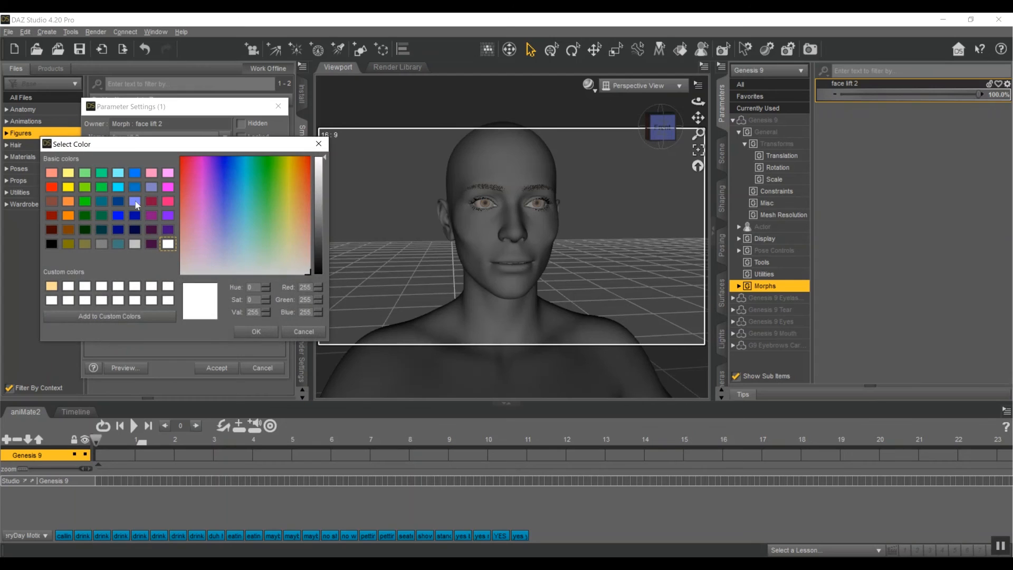
pyautogui.click(255, 331)
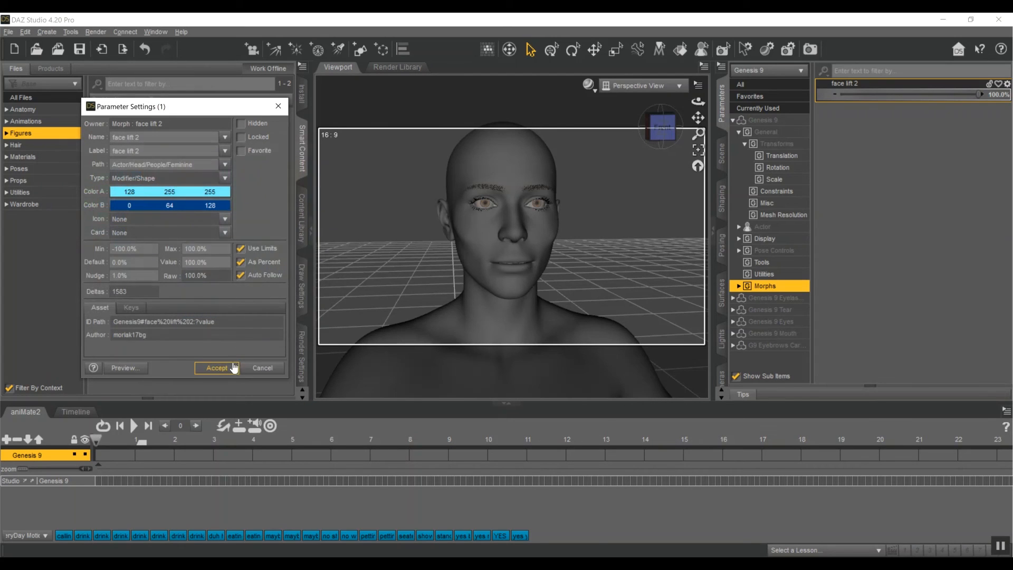
pyautogui.click(217, 368)
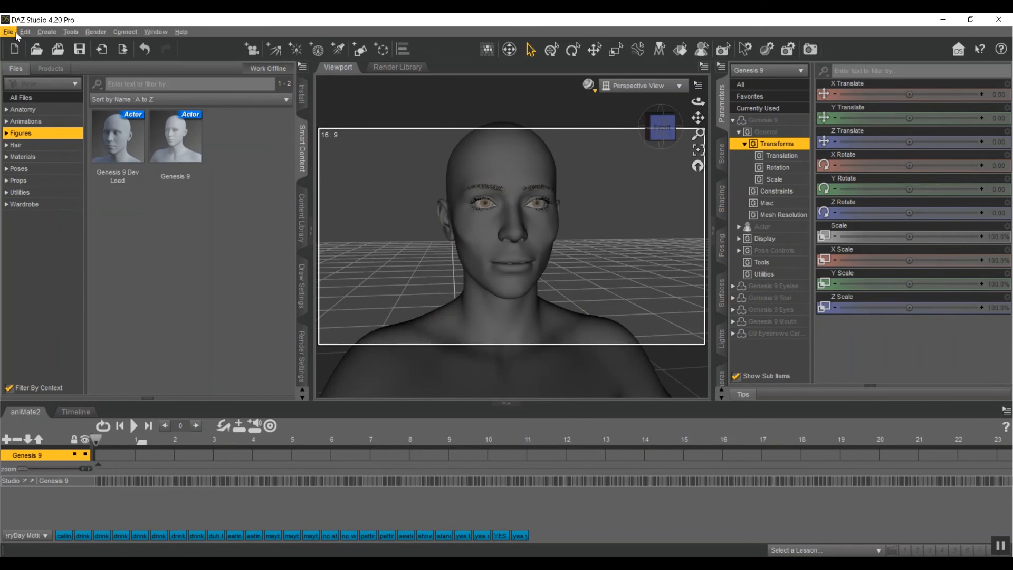
# - Start saving Genesis 9 morphs as assets, expanding Actor, Head and People groups
pyautogui.click(8, 32)
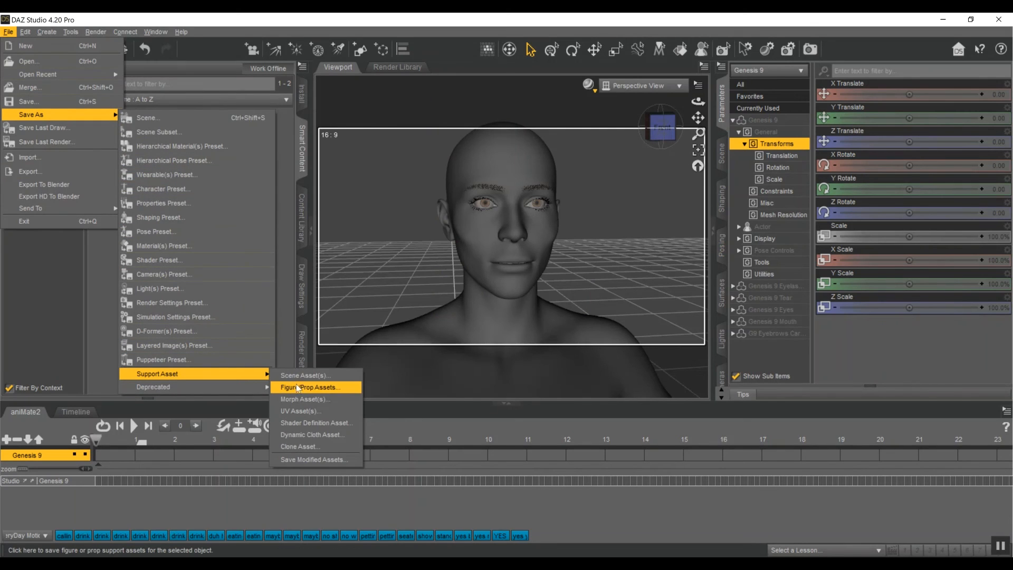
pyautogui.moveTo(352, 398)
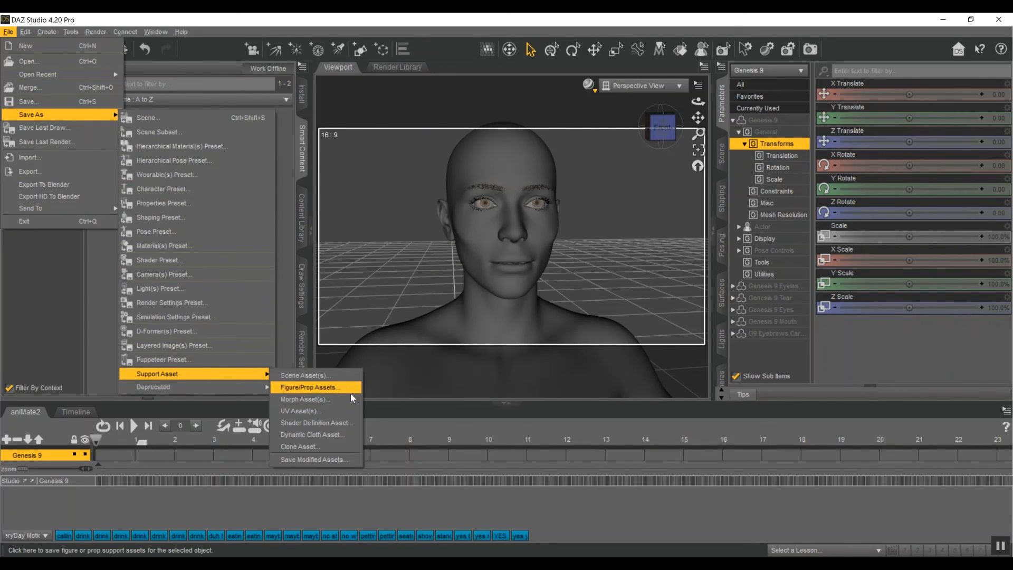
pyautogui.click(304, 399)
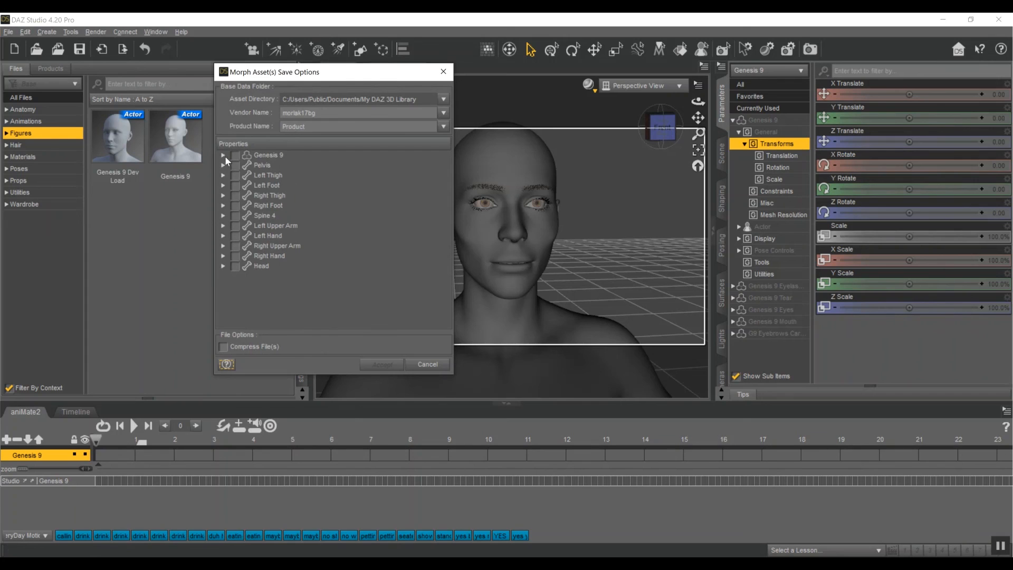
pyautogui.click(223, 155)
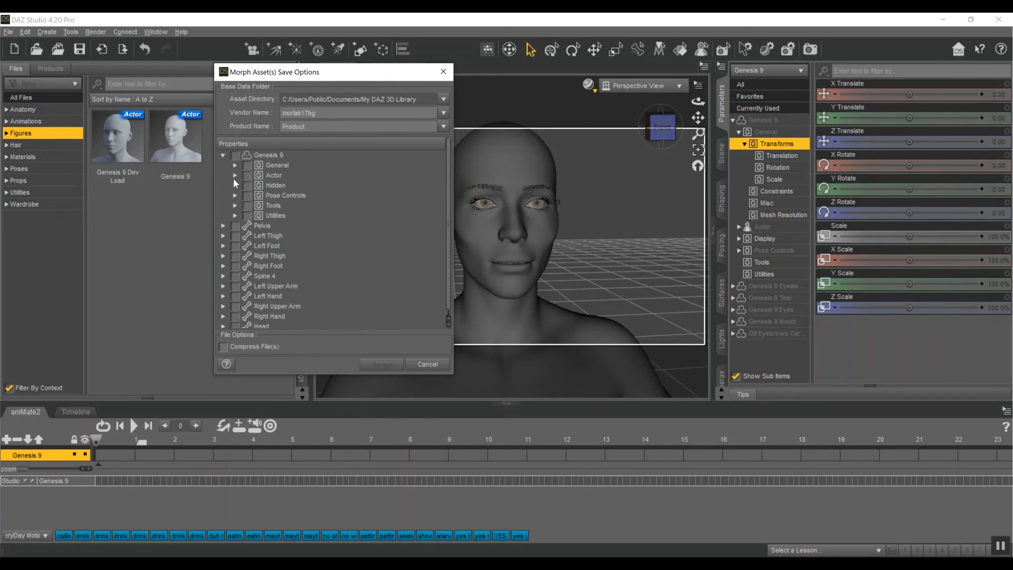
pyautogui.click(235, 175)
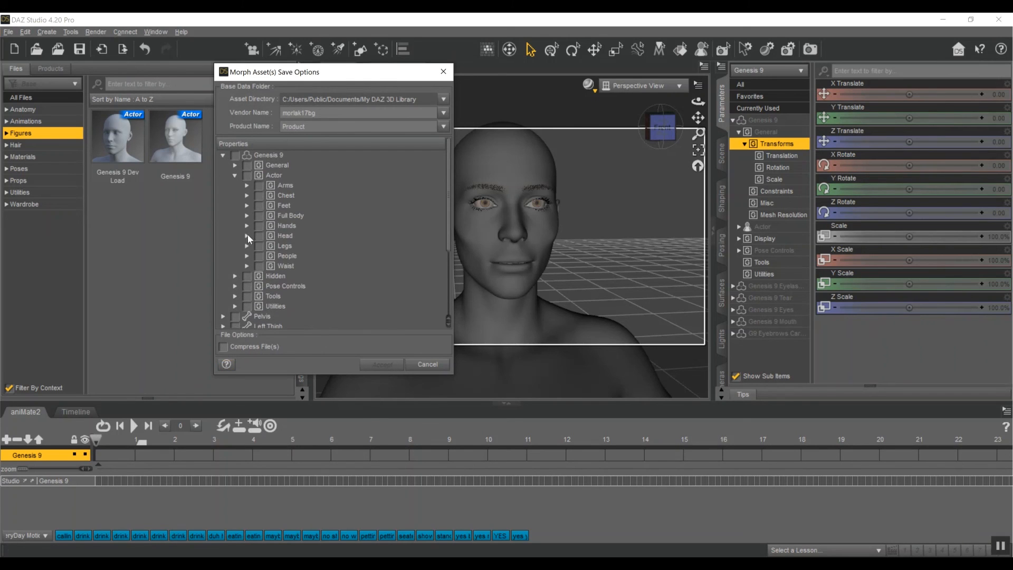
pyautogui.click(246, 235)
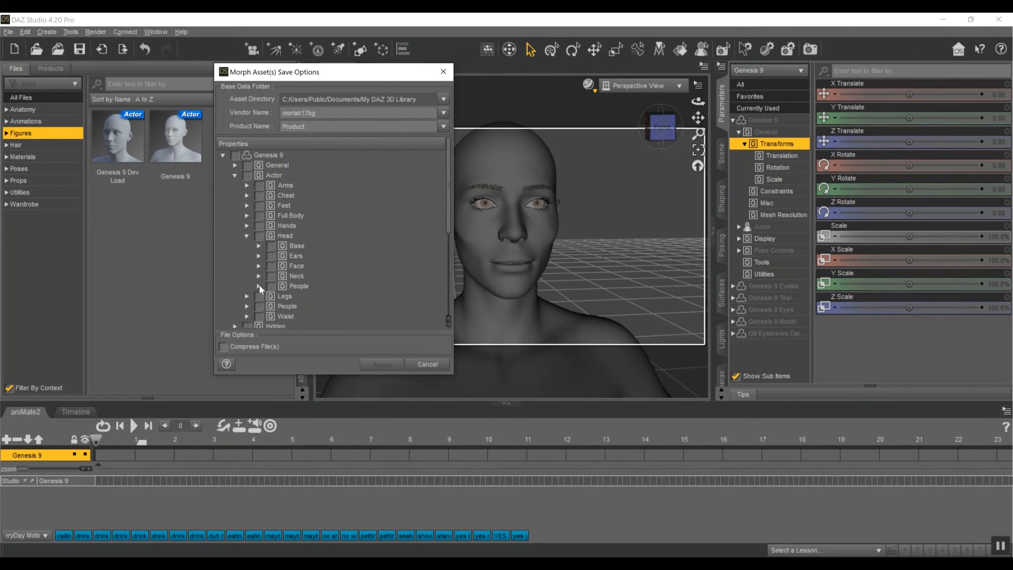
pyautogui.click(258, 285)
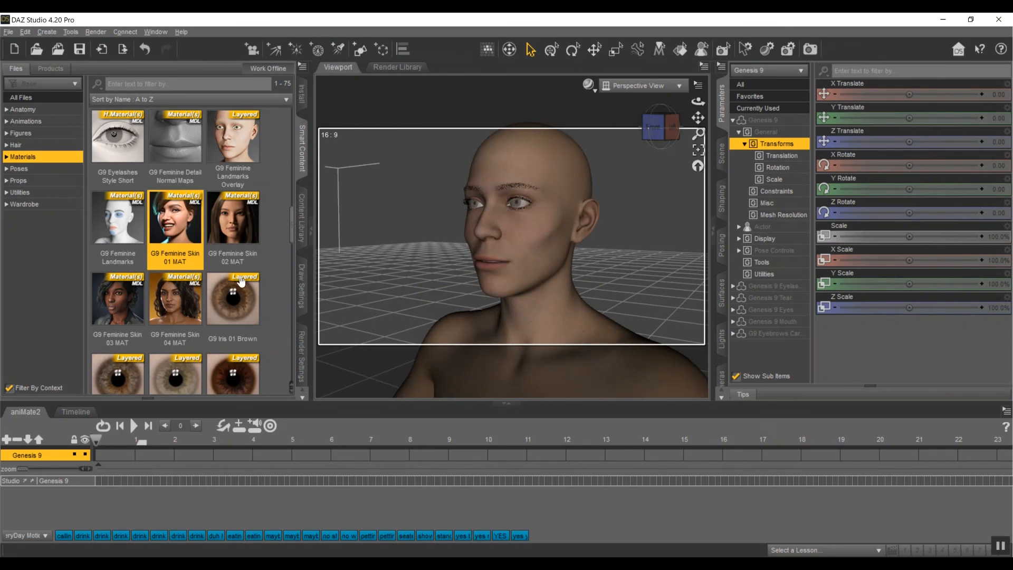
# - Show the Shaping morph sliders for the dressed figure, with face lift 2 at 100%
pyautogui.click(24, 204)
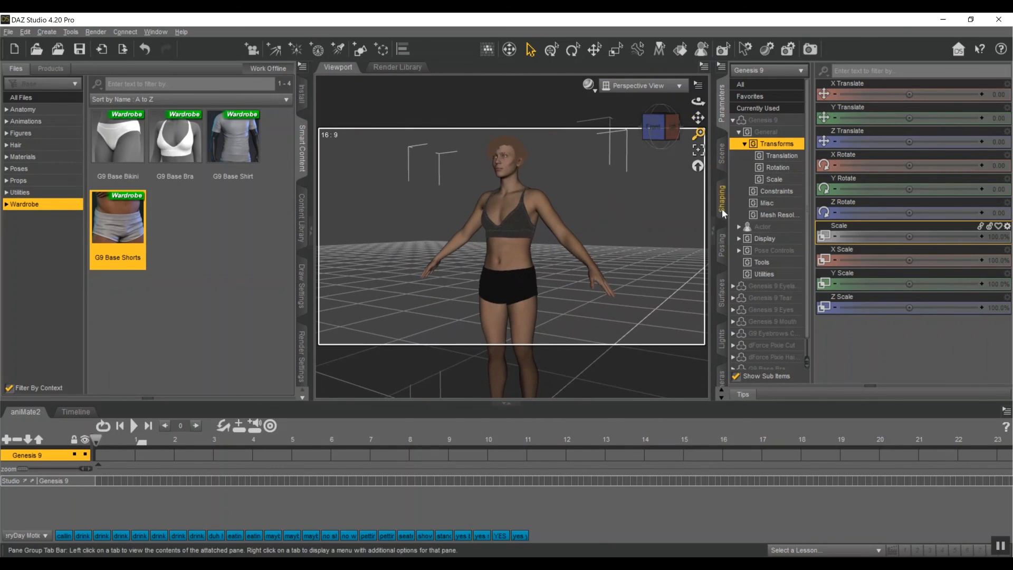
pyautogui.click(719, 193)
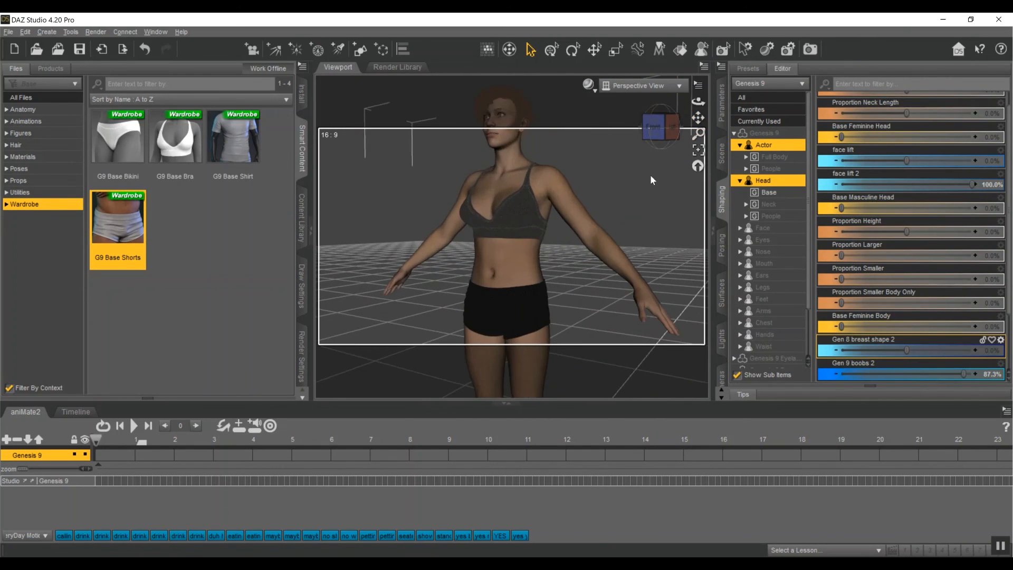